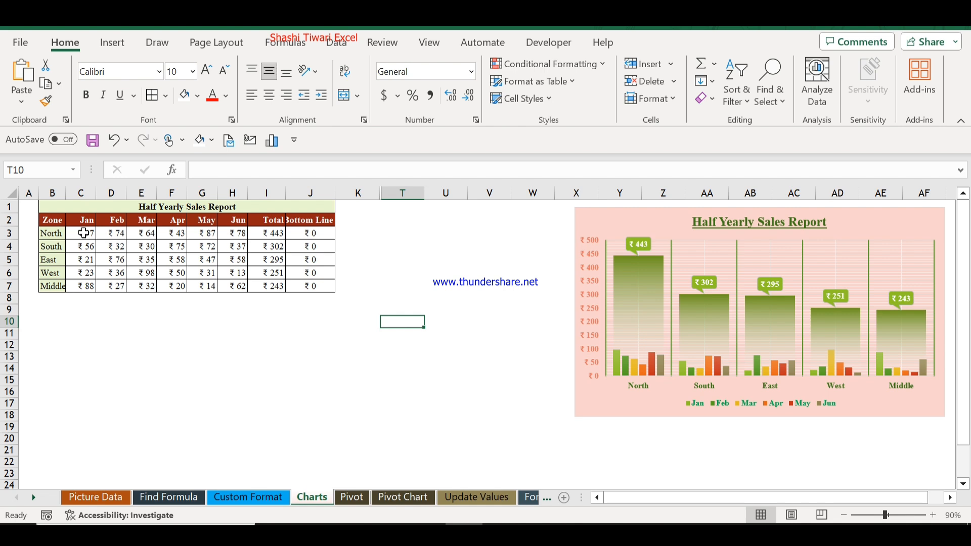
{"action": "mouse_move", "coordinate": [122, 230]}
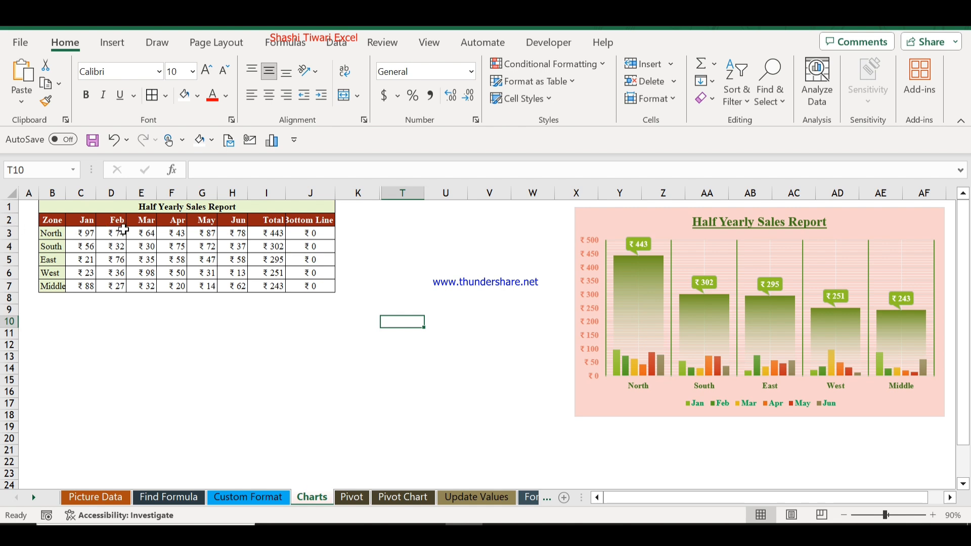
{"action": "mouse_move", "coordinate": [118, 233]}
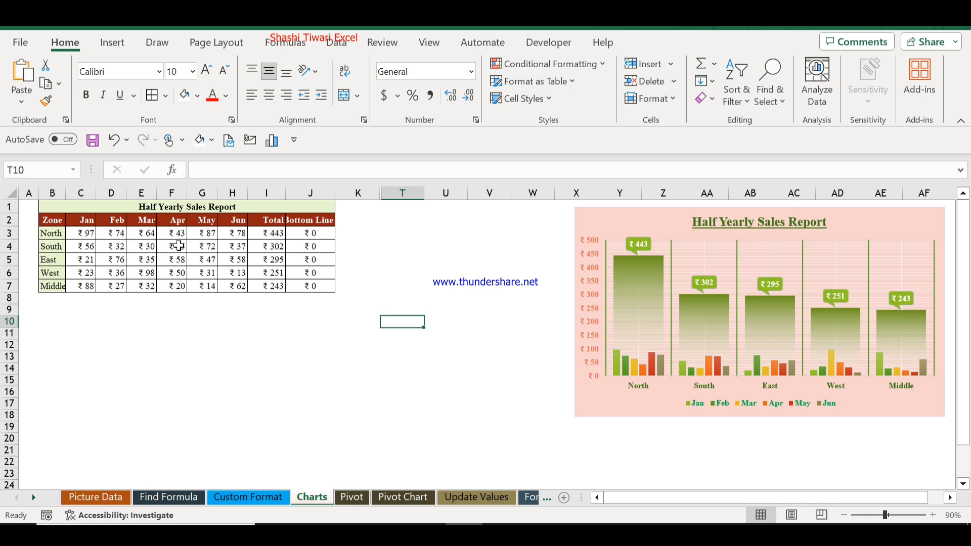
Select the zone sales table B2:J7, from the Zone heading to the last Bottom Line value.
{"action": "left_click", "coordinate": [172, 246]}
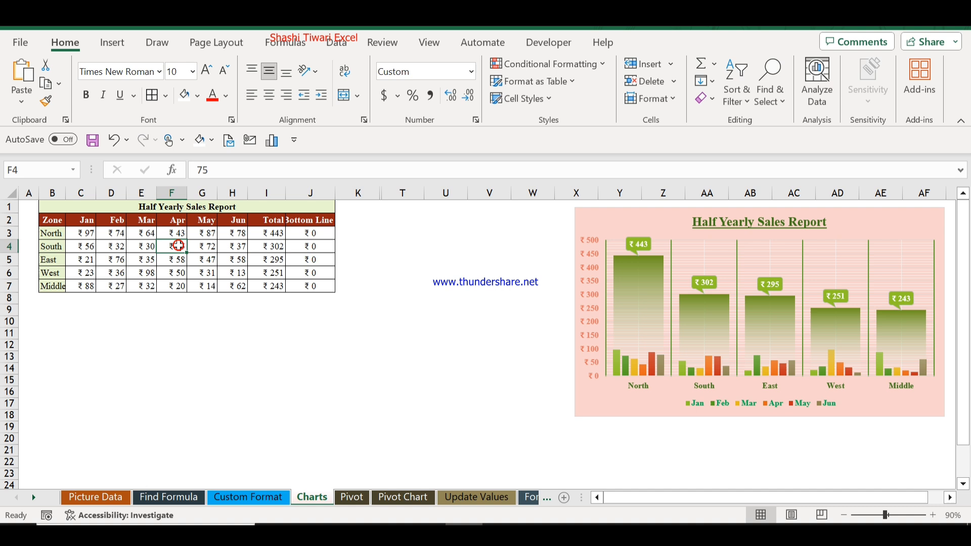
{"action": "mouse_move", "coordinate": [178, 246]}
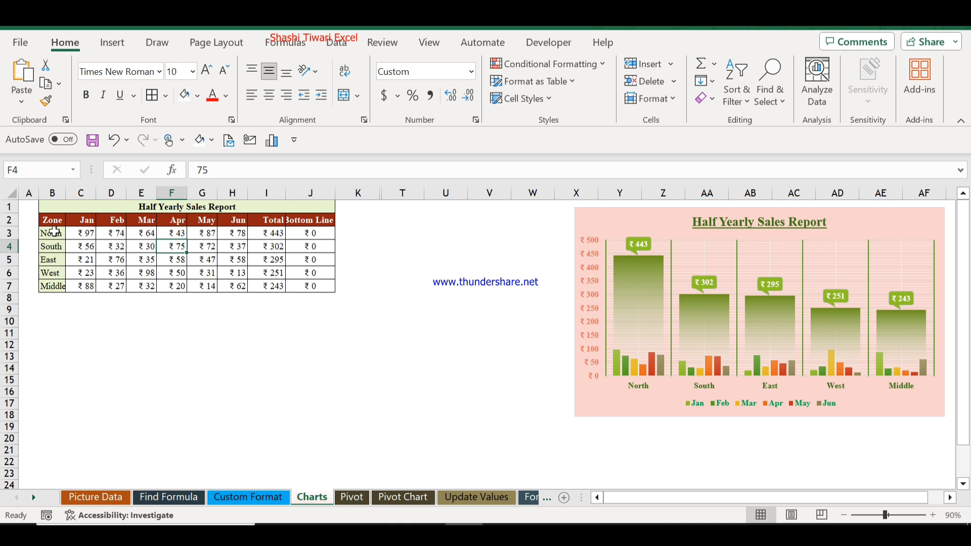
{"action": "mouse_move", "coordinate": [195, 268]}
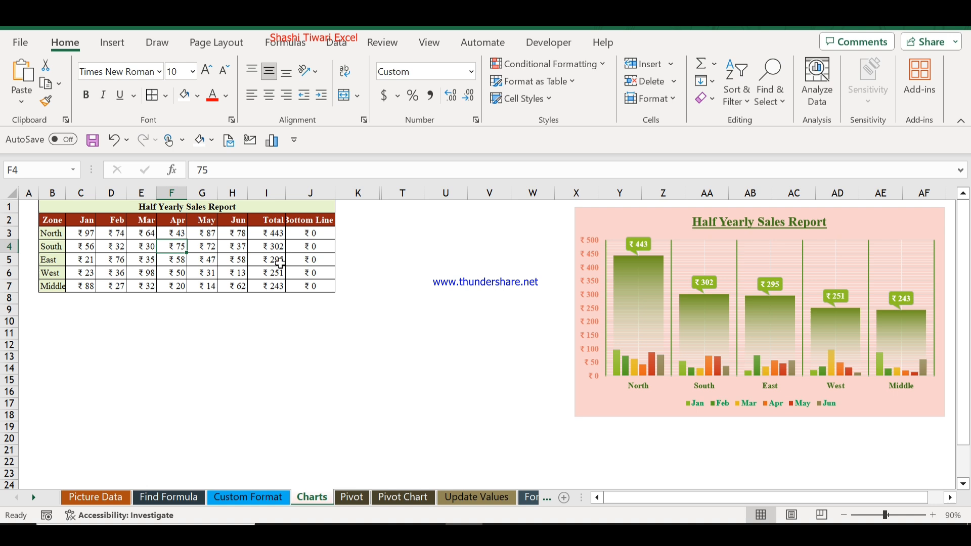
{"action": "mouse_move", "coordinate": [647, 234]}
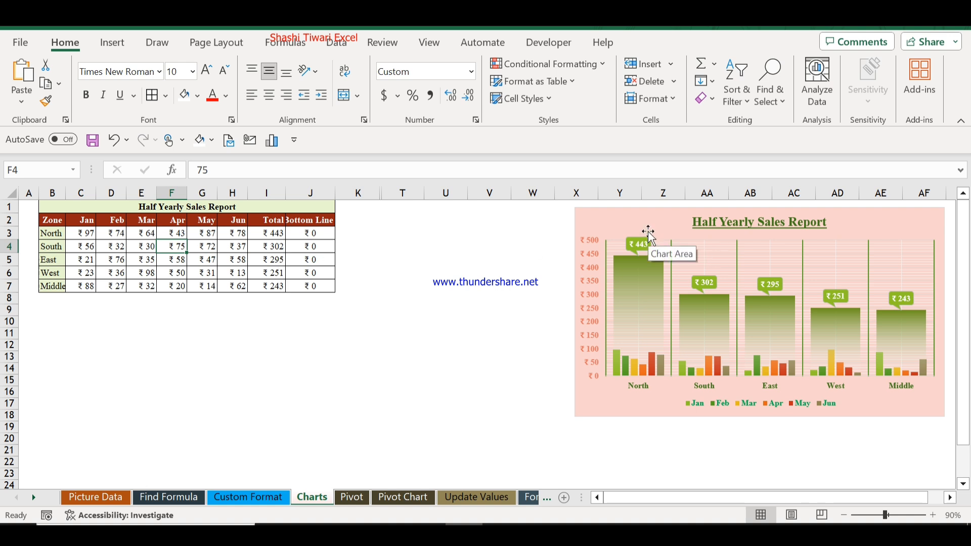
{"action": "mouse_move", "coordinate": [731, 237]}
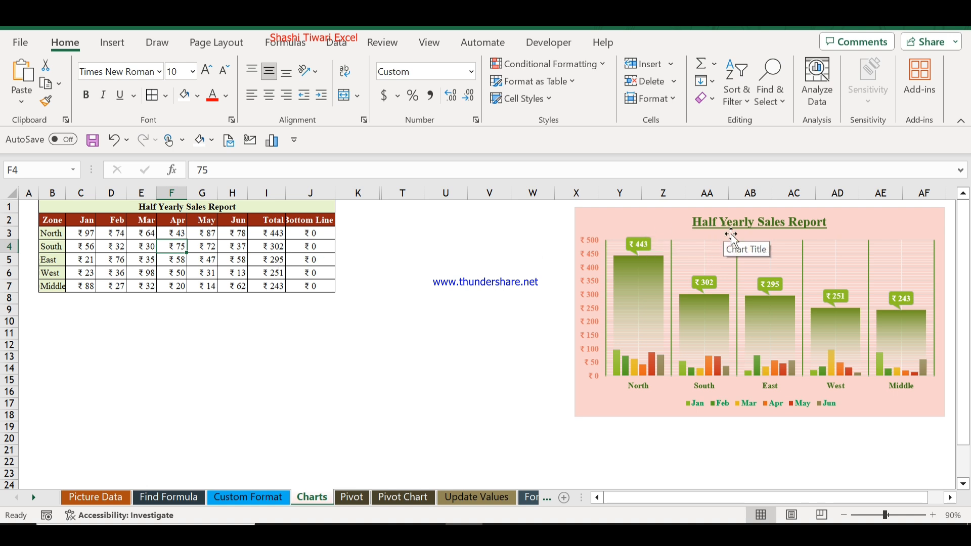
{"action": "mouse_move", "coordinate": [715, 319]}
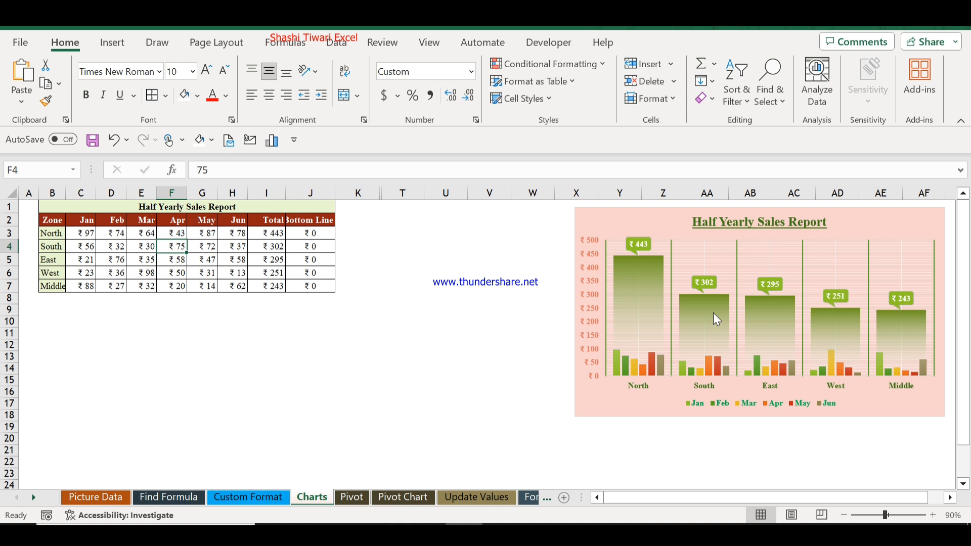
{"action": "mouse_move", "coordinate": [692, 378]}
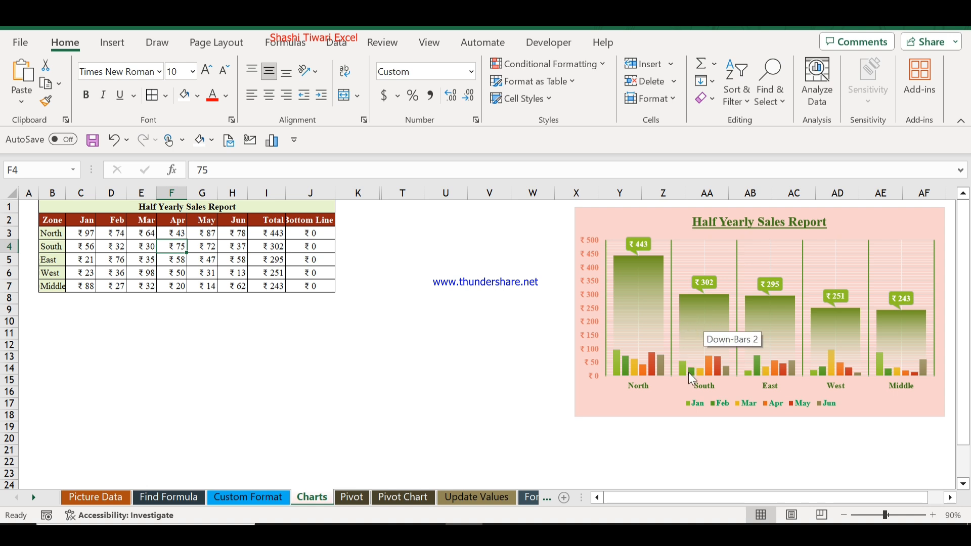
{"action": "mouse_move", "coordinate": [712, 381]}
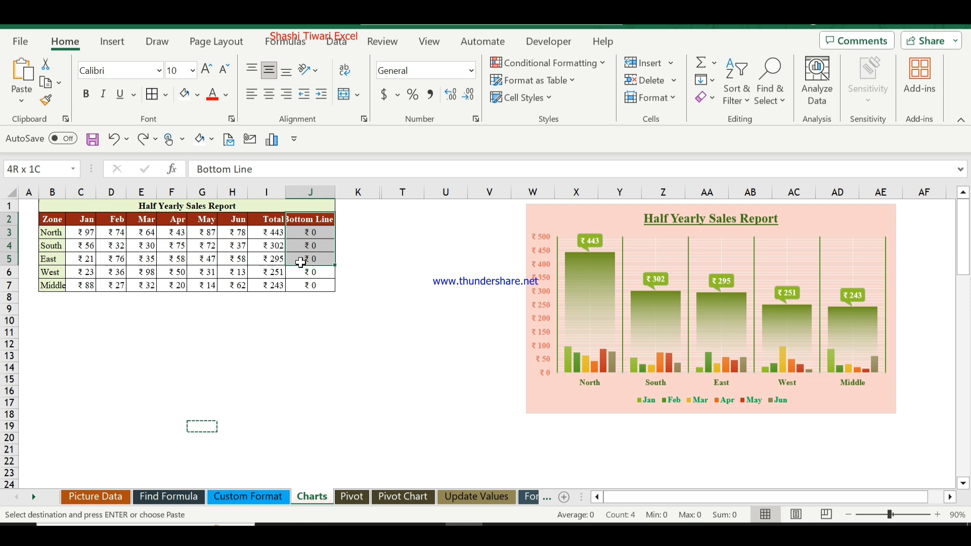
{"action": "left_click_drag", "start_coordinate": [310, 259], "coordinate": [310, 286]}
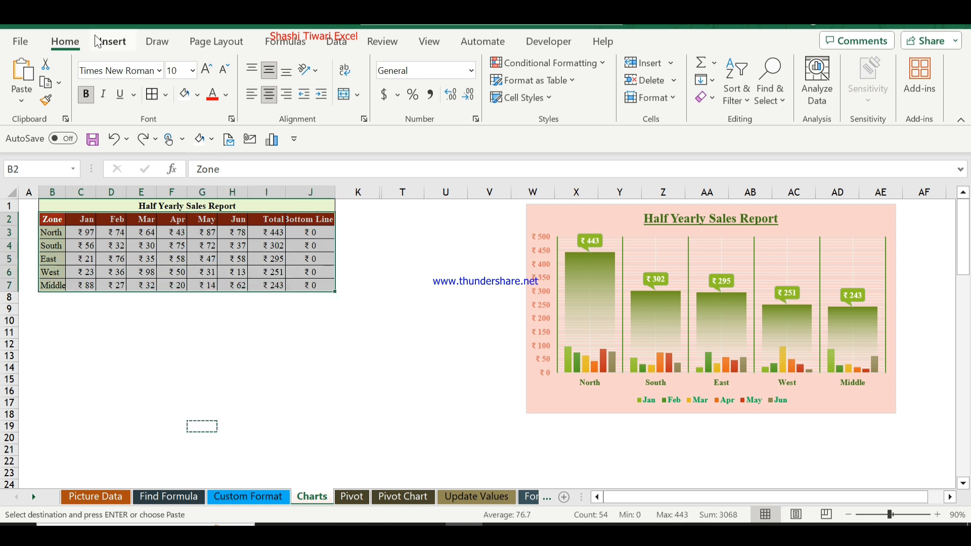
Insert a 2-D Clustered Column chart from the selected zone sales table.
{"action": "left_click", "coordinate": [112, 41]}
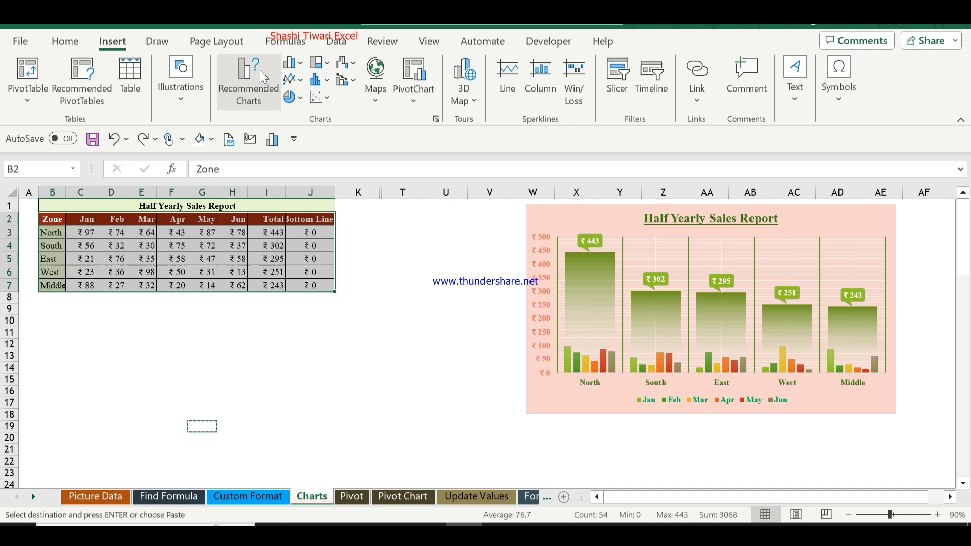
{"action": "left_click", "coordinate": [289, 61]}
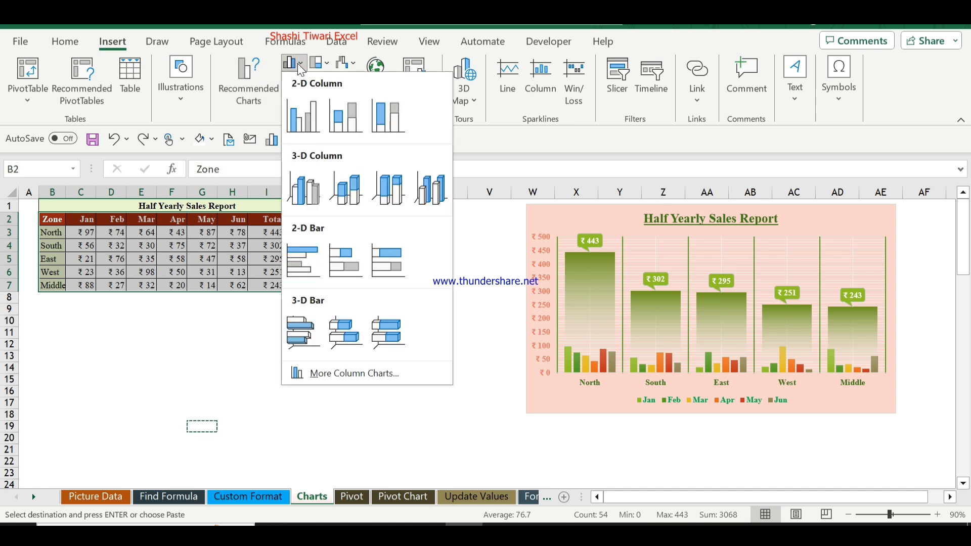
{"action": "left_click", "coordinate": [302, 116]}
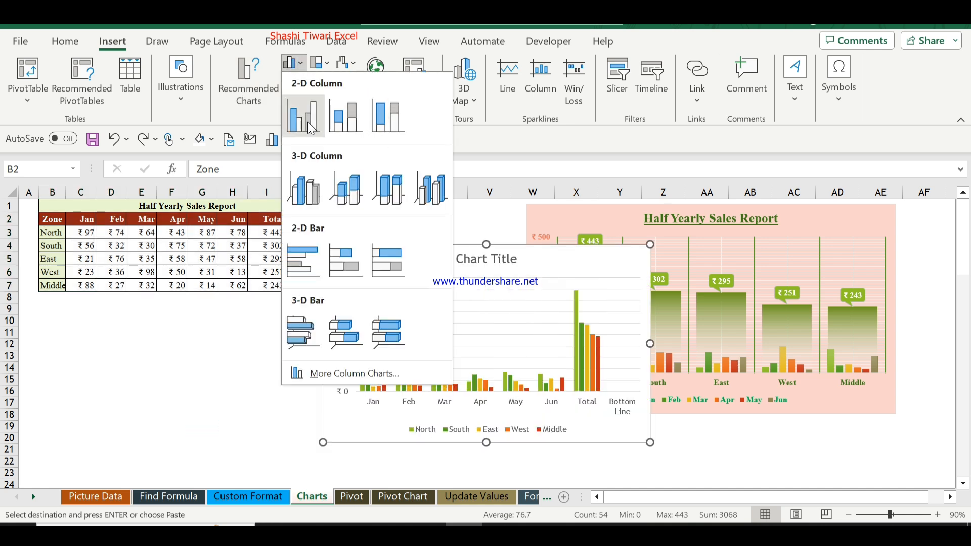
{"action": "left_click", "coordinate": [304, 116]}
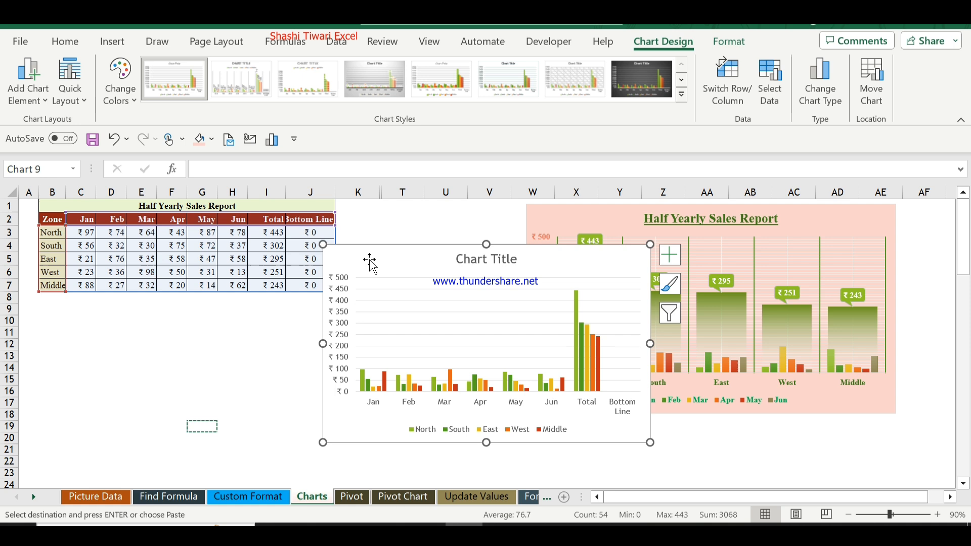
{"action": "mouse_move", "coordinate": [432, 376]}
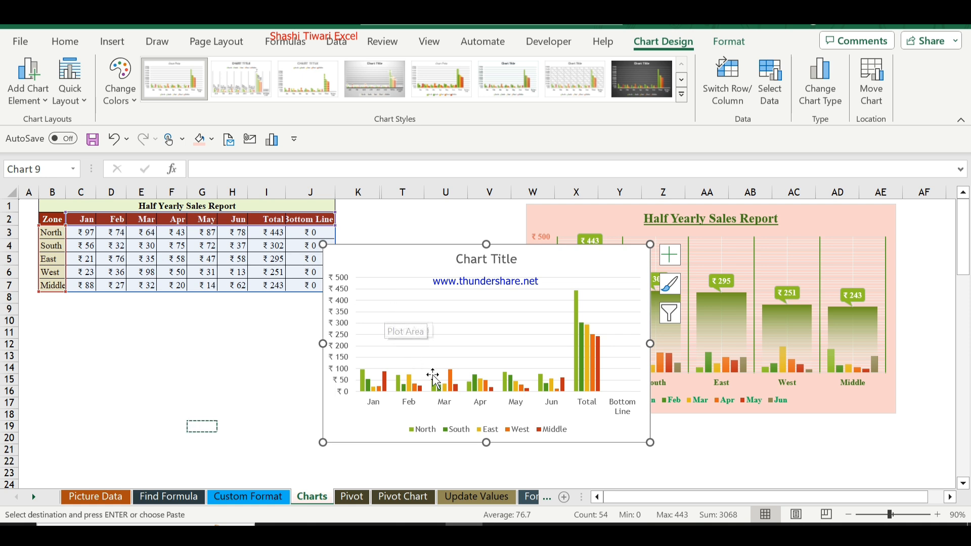
{"action": "mouse_move", "coordinate": [584, 265]}
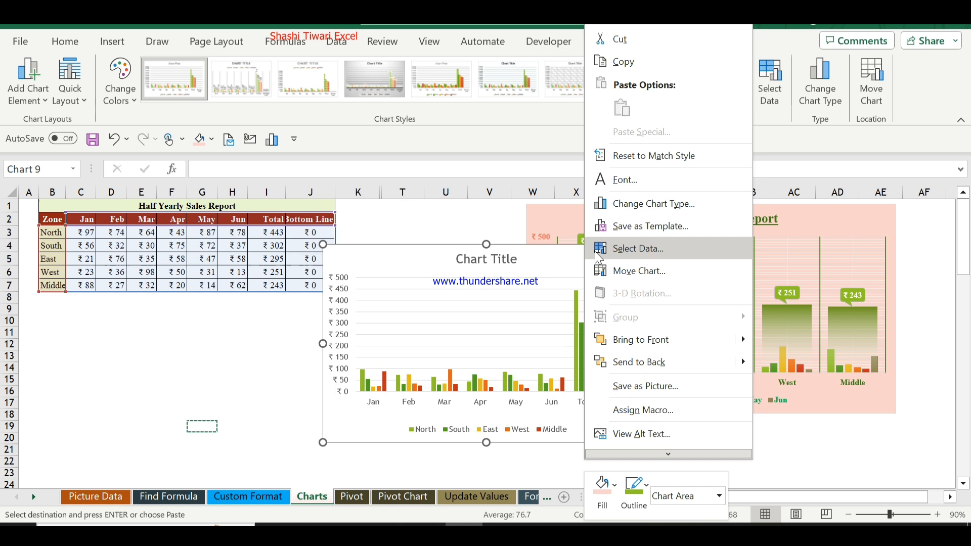
Switch row/column in Select Data so zones become categories and months, Total, Bottom Line become series.
{"action": "left_click", "coordinate": [637, 249]}
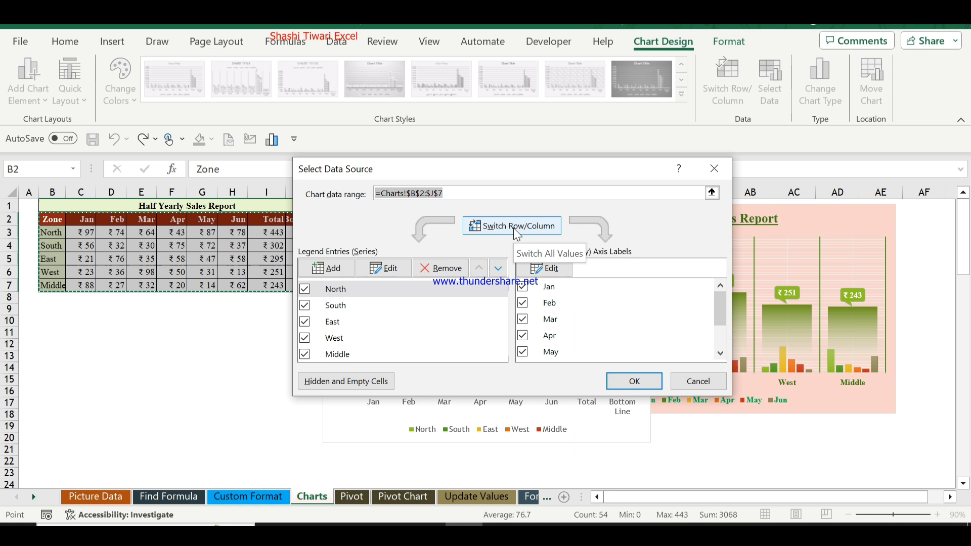
{"action": "left_click", "coordinate": [512, 225]}
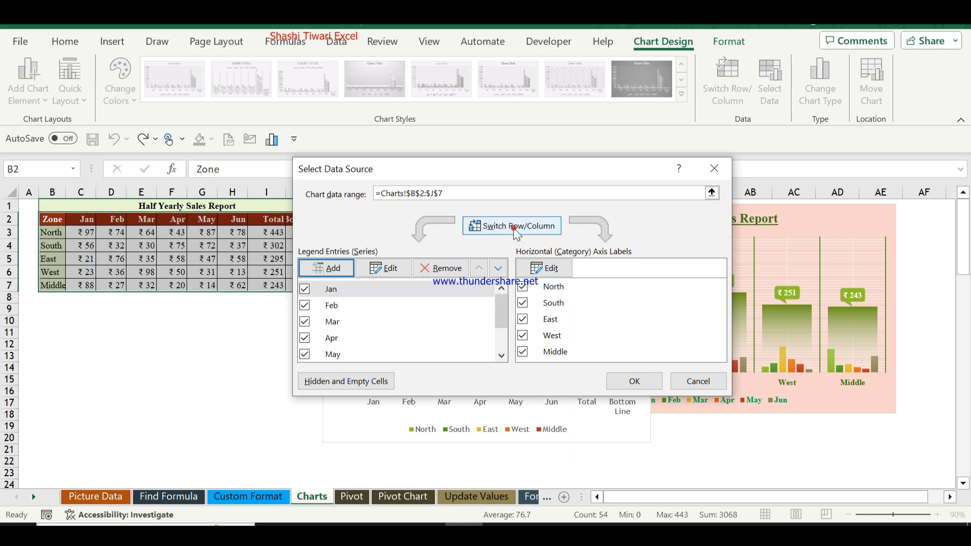
{"action": "left_click", "coordinate": [511, 225]}
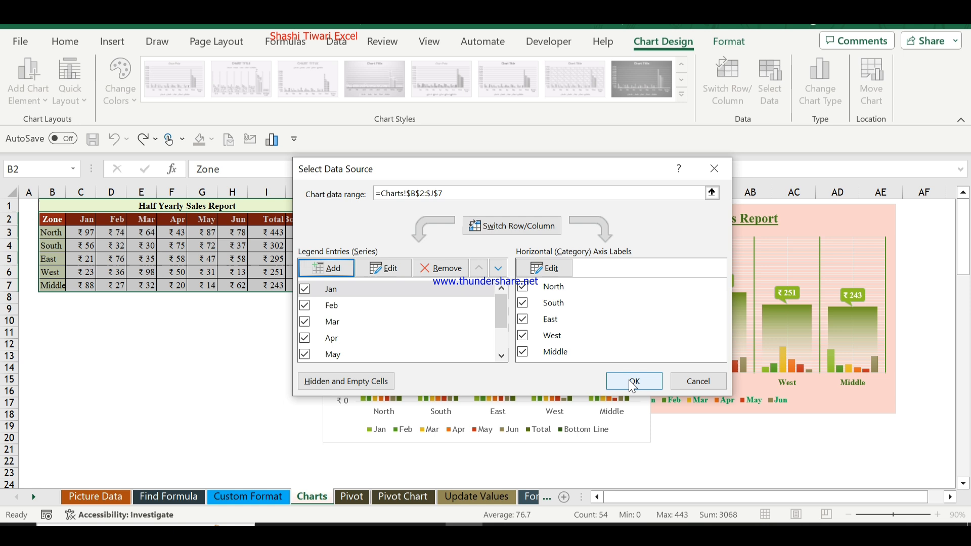
{"action": "left_click", "coordinate": [633, 382]}
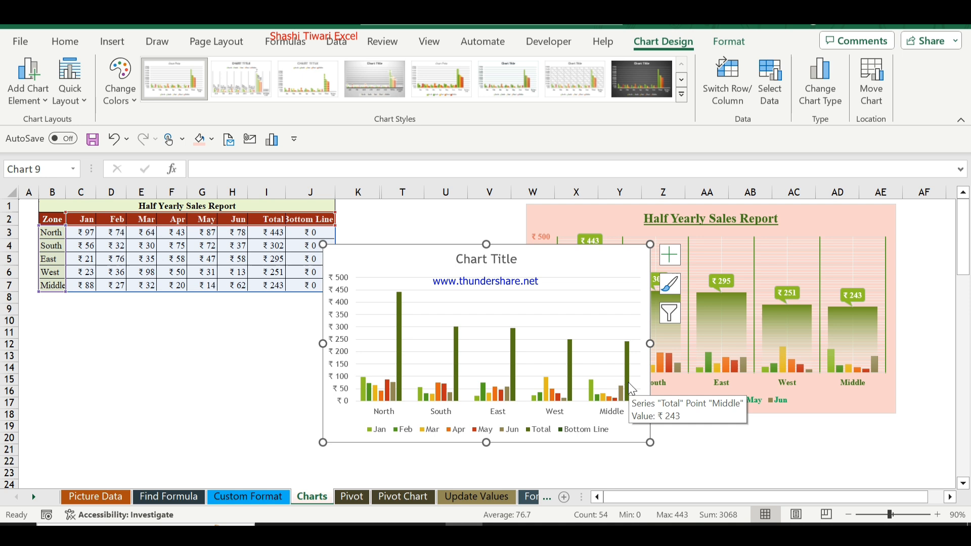
{"action": "mouse_move", "coordinate": [402, 328]}
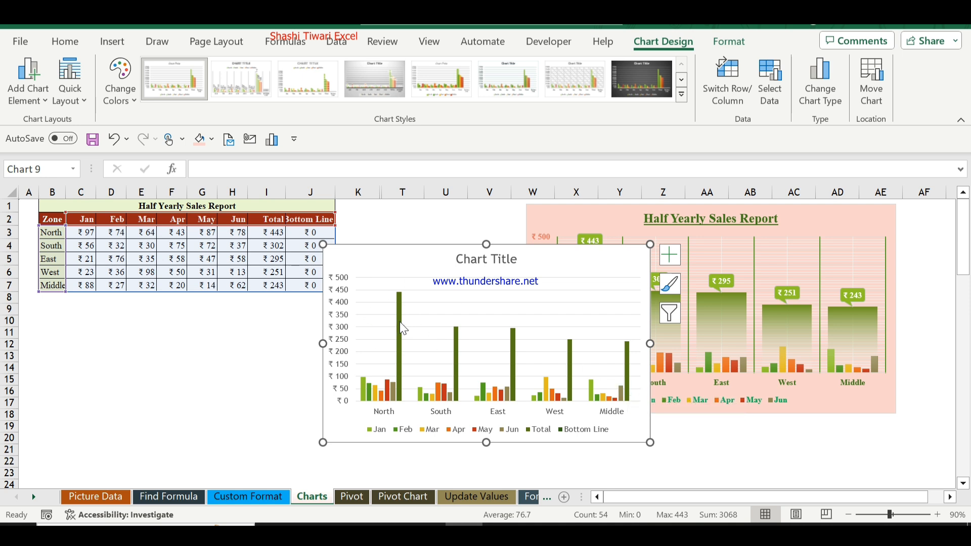
{"action": "mouse_move", "coordinate": [402, 328]}
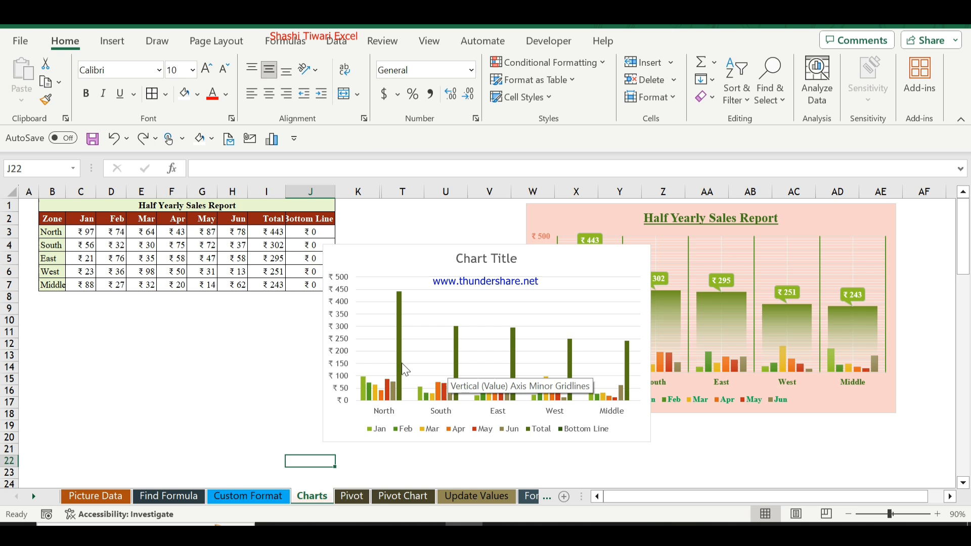
{"action": "mouse_move", "coordinate": [402, 371]}
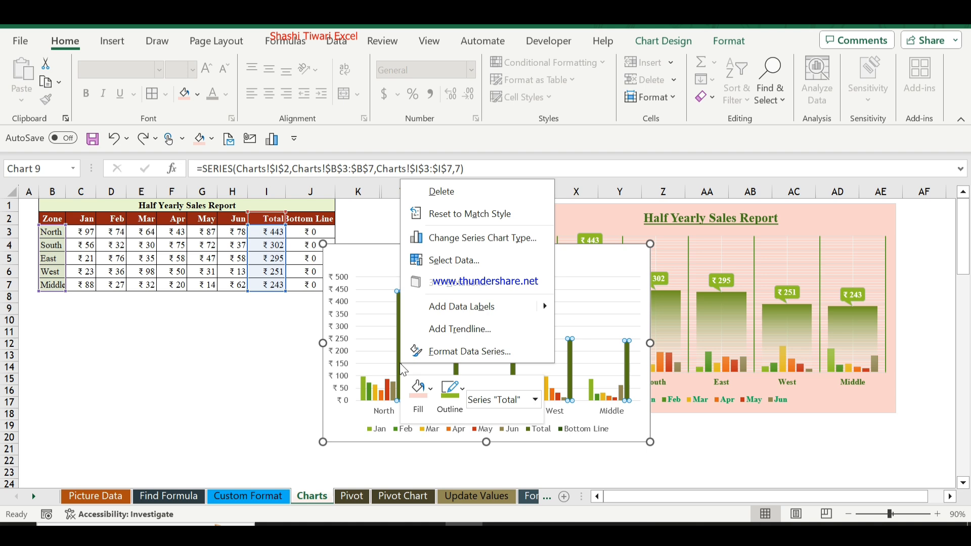
{"action": "mouse_move", "coordinate": [478, 238]}
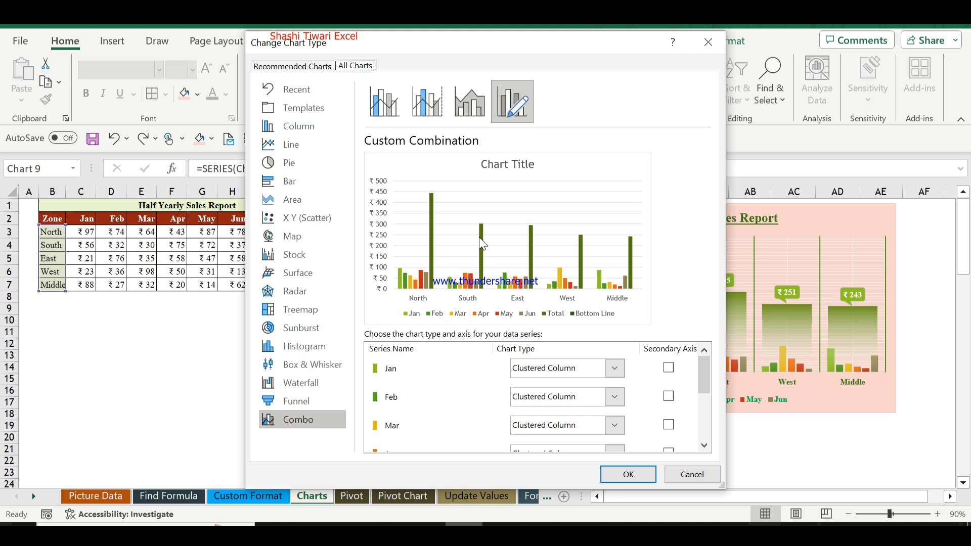
{"action": "mouse_move", "coordinate": [703, 400]}
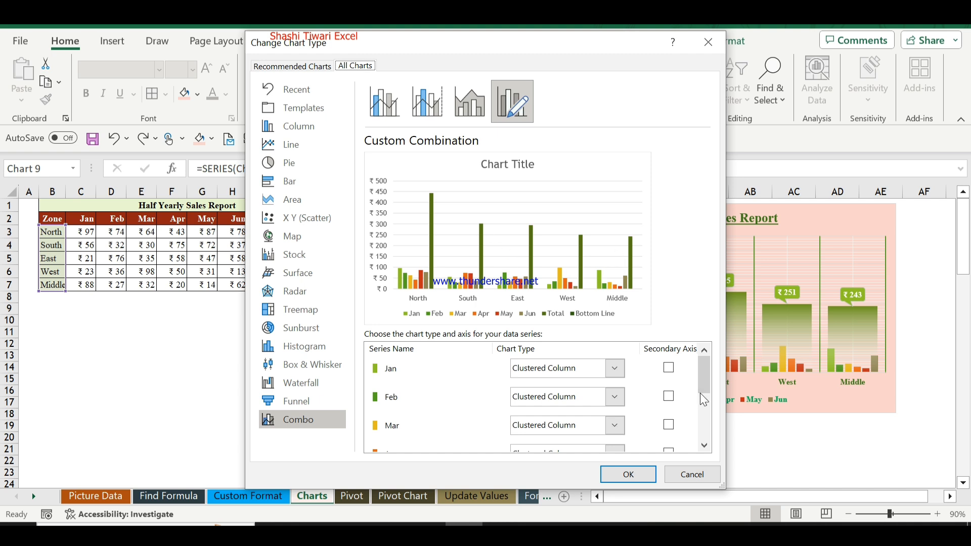
In the Combo chart type, set Total and Bottom Line to Line while months stay as columns.
{"action": "left_click", "coordinate": [704, 445]}
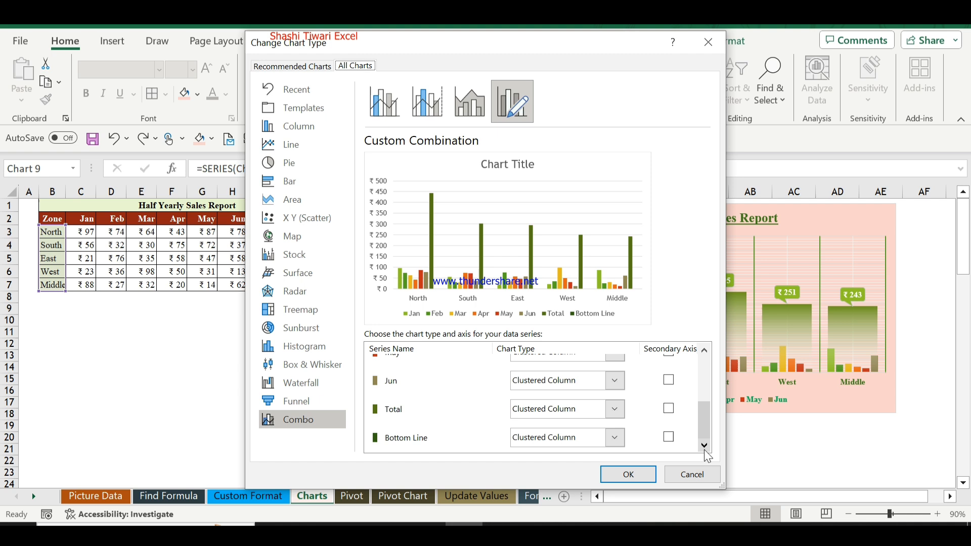
{"action": "mouse_move", "coordinate": [609, 457]}
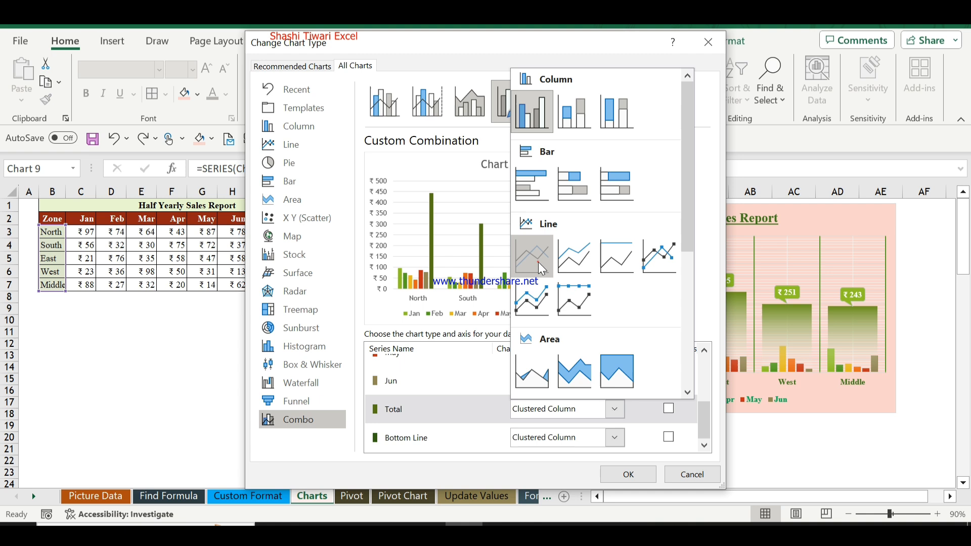
{"action": "left_click", "coordinate": [554, 409]}
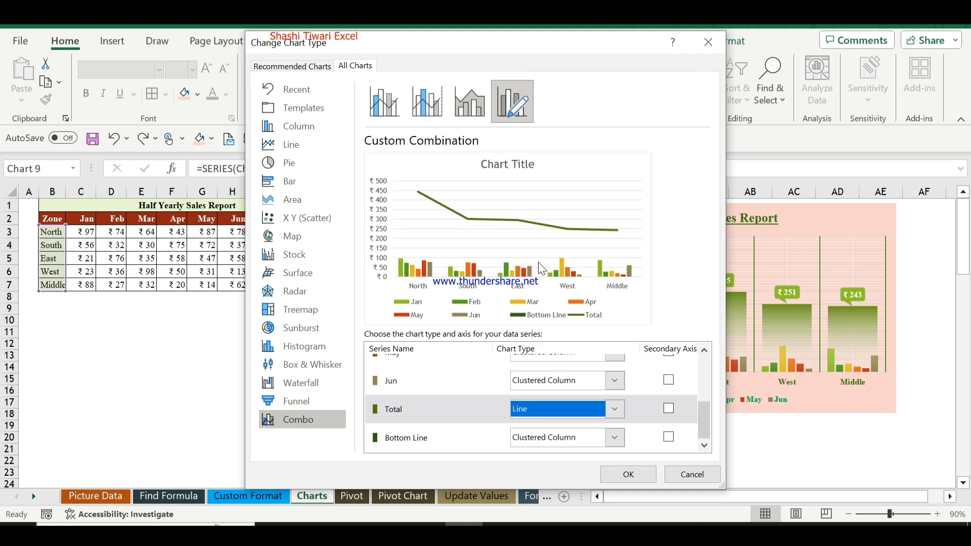
{"action": "mouse_move", "coordinate": [615, 449]}
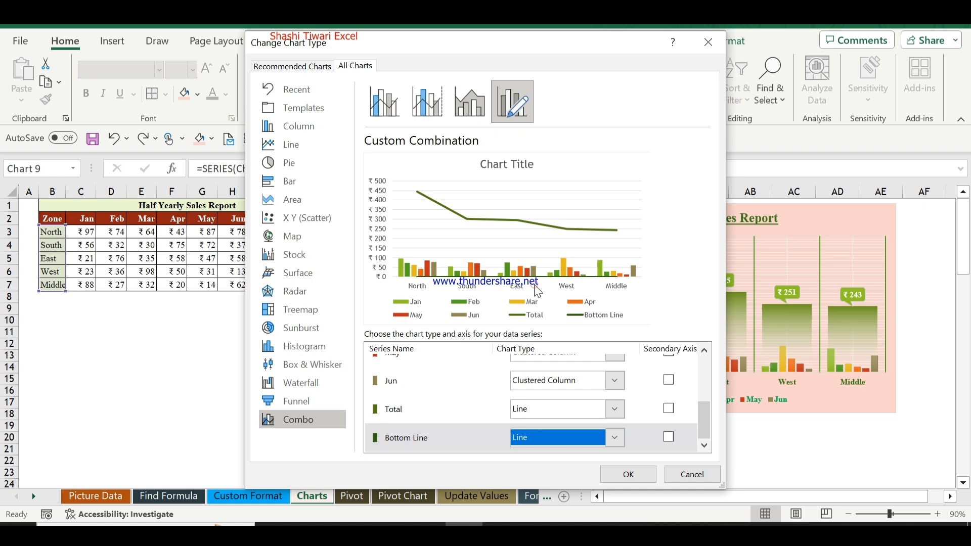
{"action": "left_click", "coordinate": [627, 474]}
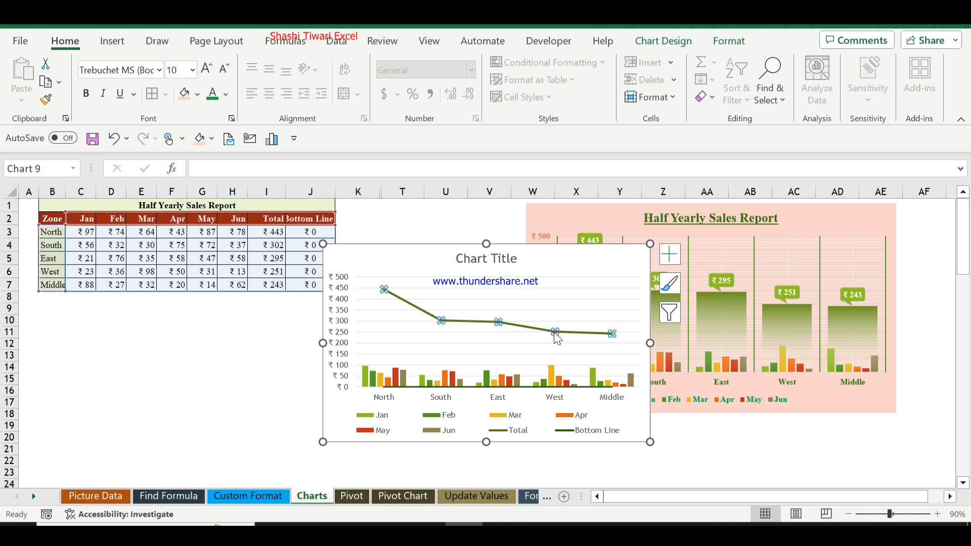
{"action": "left_click", "coordinate": [554, 331]}
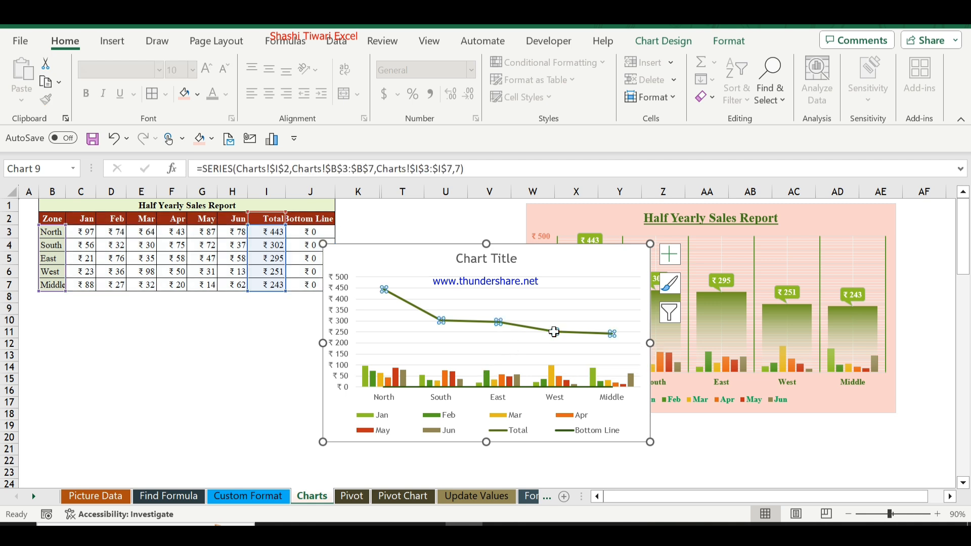
{"action": "right_click", "coordinate": [553, 332]}
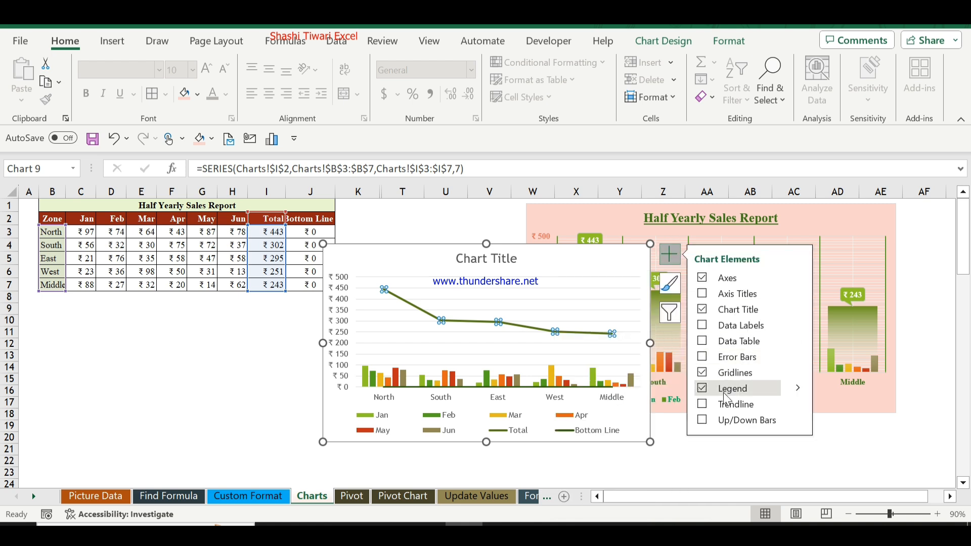
Tick Up/Down Bars in Chart Elements to link the Total and Bottom Line series.
{"action": "left_click", "coordinate": [702, 419]}
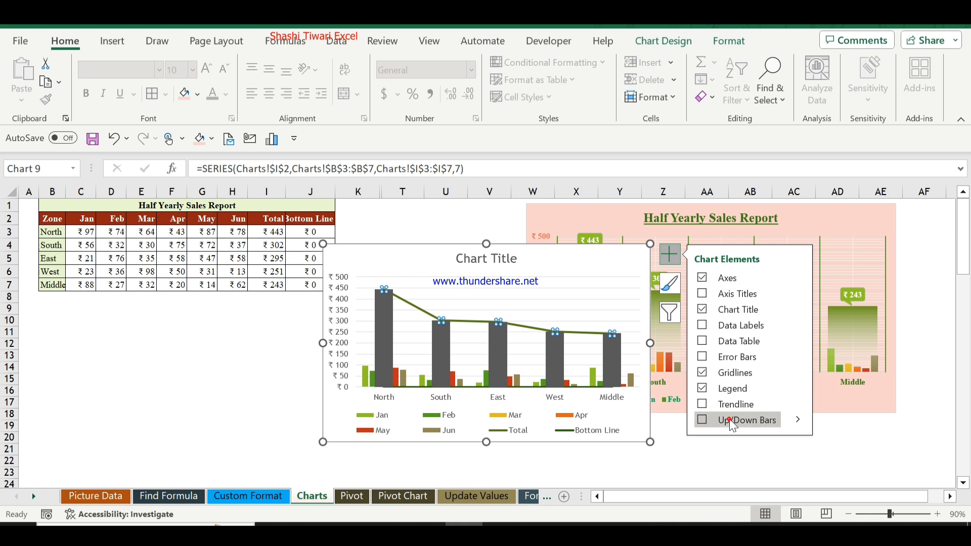
{"action": "left_click", "coordinate": [702, 420]}
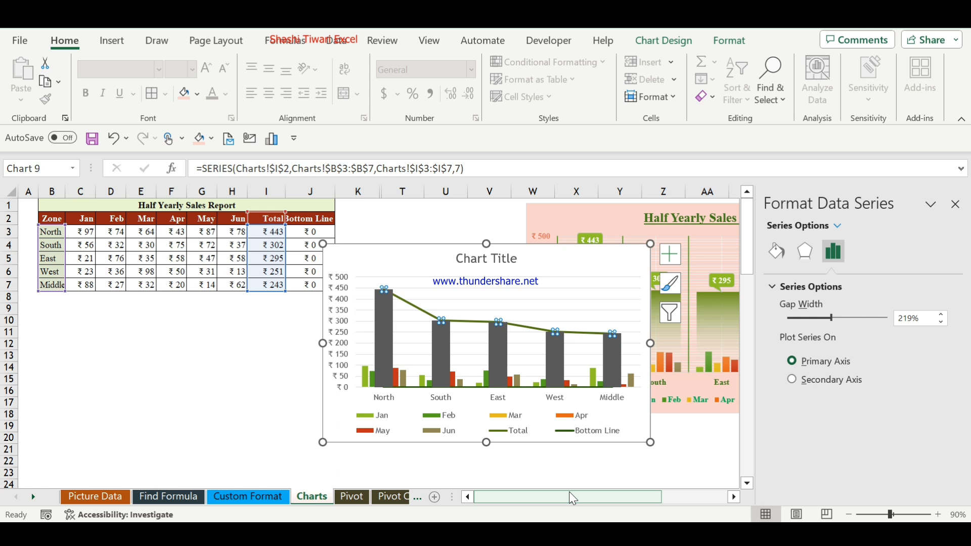
{"action": "mouse_move", "coordinate": [809, 310]}
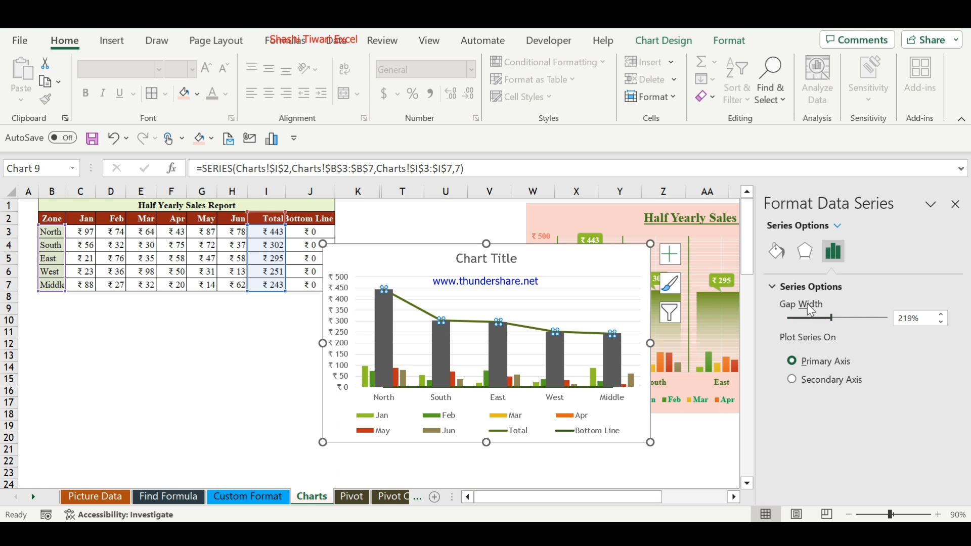
{"action": "mouse_move", "coordinate": [823, 317]}
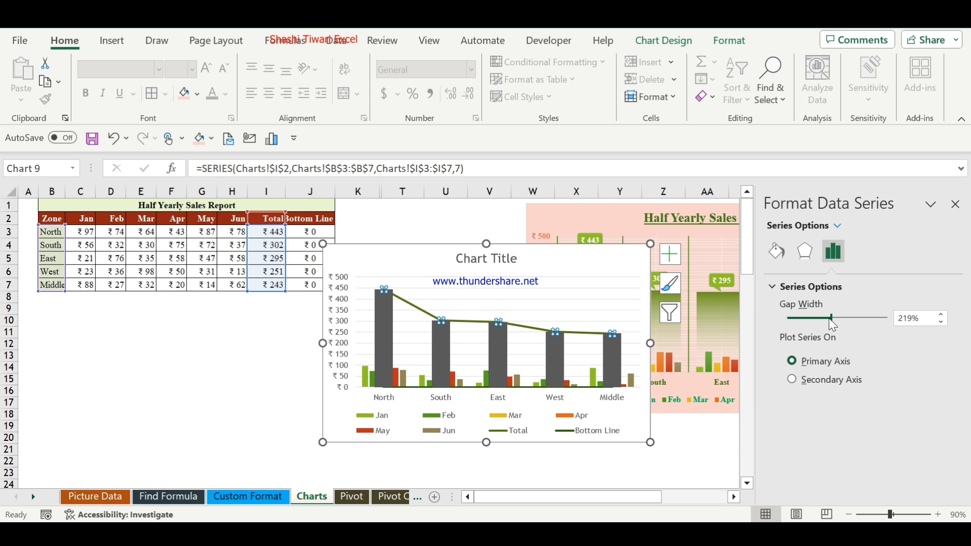
Reduce the series Gap Width to 32% so the up/down bars nearly fill each zone.
{"action": "left_click_drag", "start_coordinate": [832, 318], "coordinate": [792, 318]}
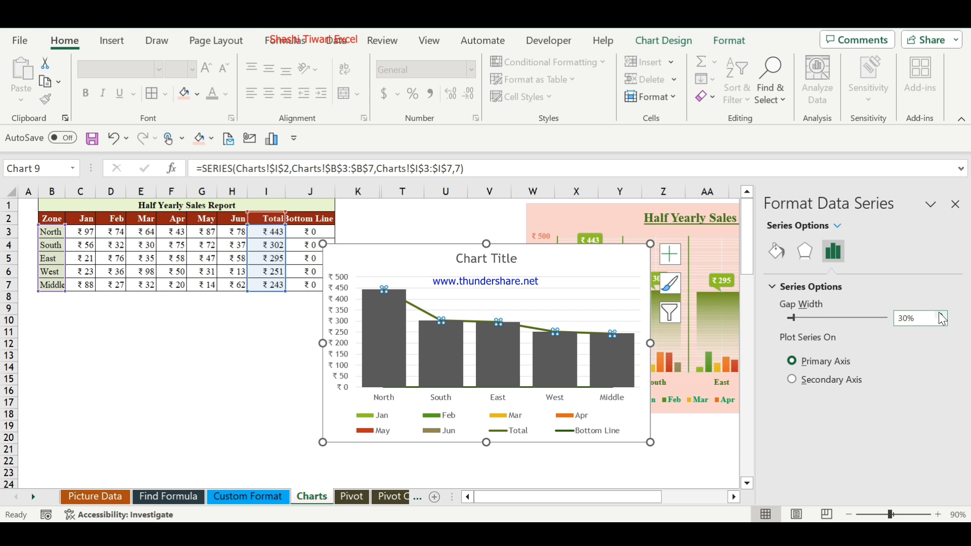
{"action": "left_click", "coordinate": [941, 314]}
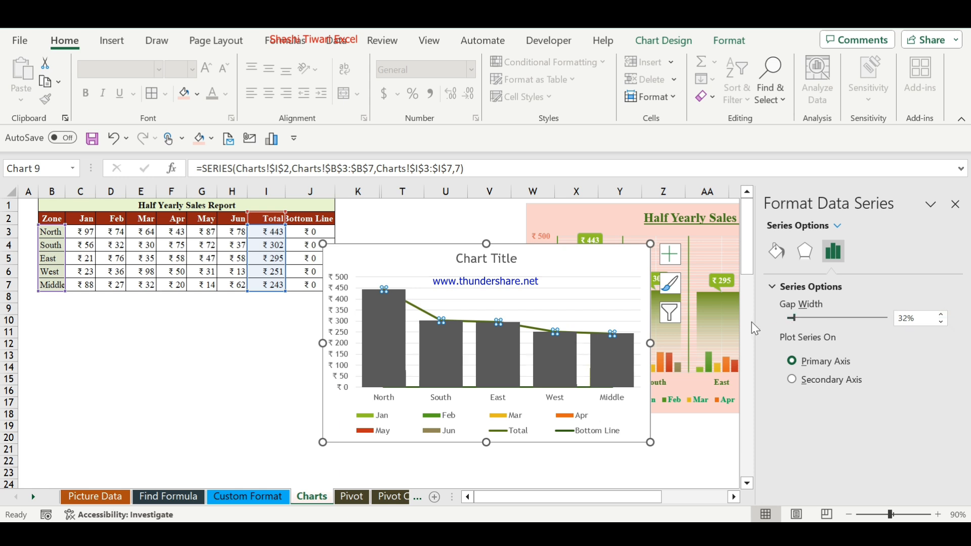
{"action": "mouse_move", "coordinate": [627, 356]}
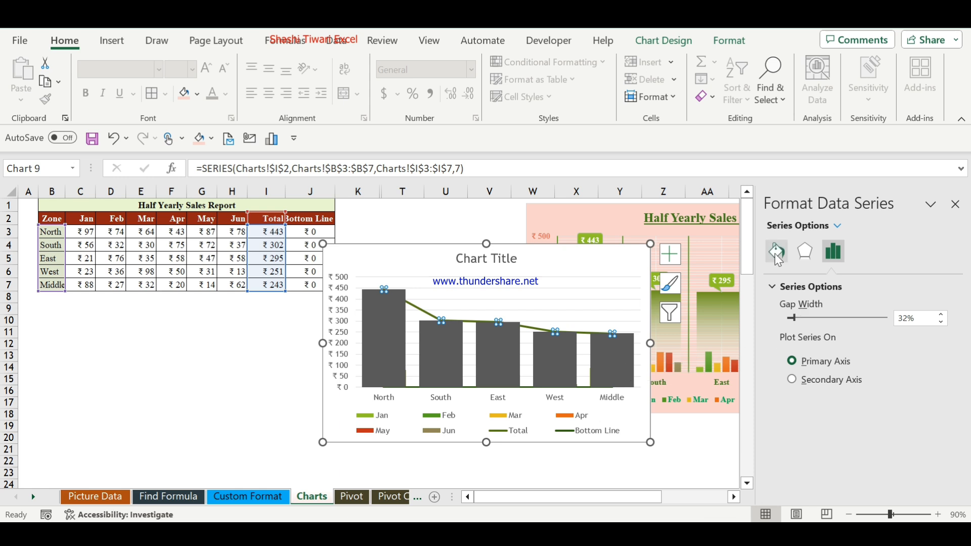
Set the Total series line to No line, then pick the Bottom Line series.
{"action": "left_click", "coordinate": [776, 252]}
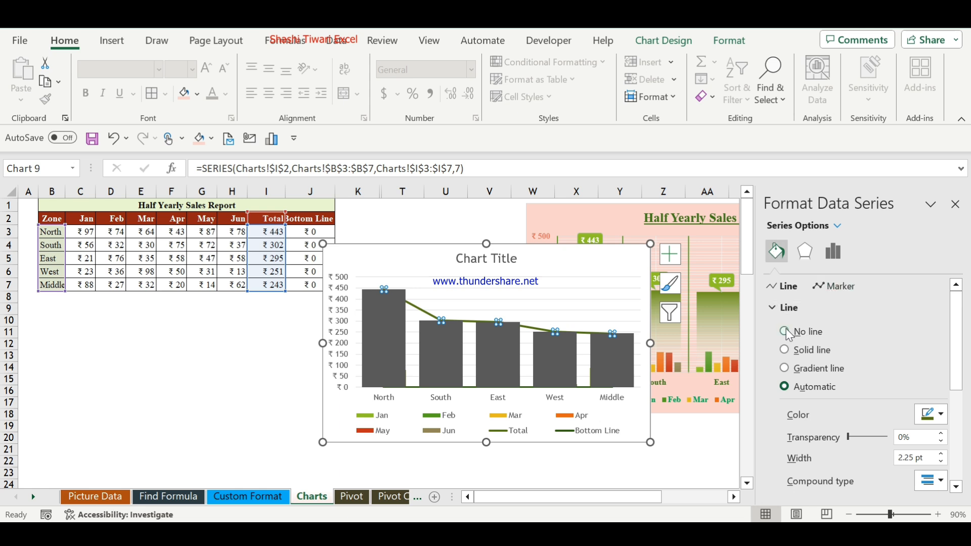
{"action": "left_click", "coordinate": [784, 332]}
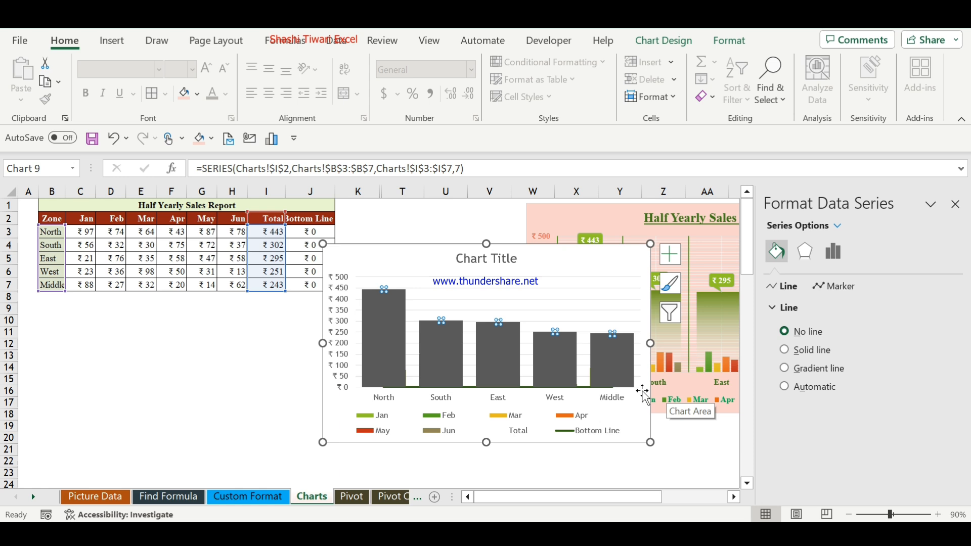
{"action": "mouse_move", "coordinate": [586, 391]}
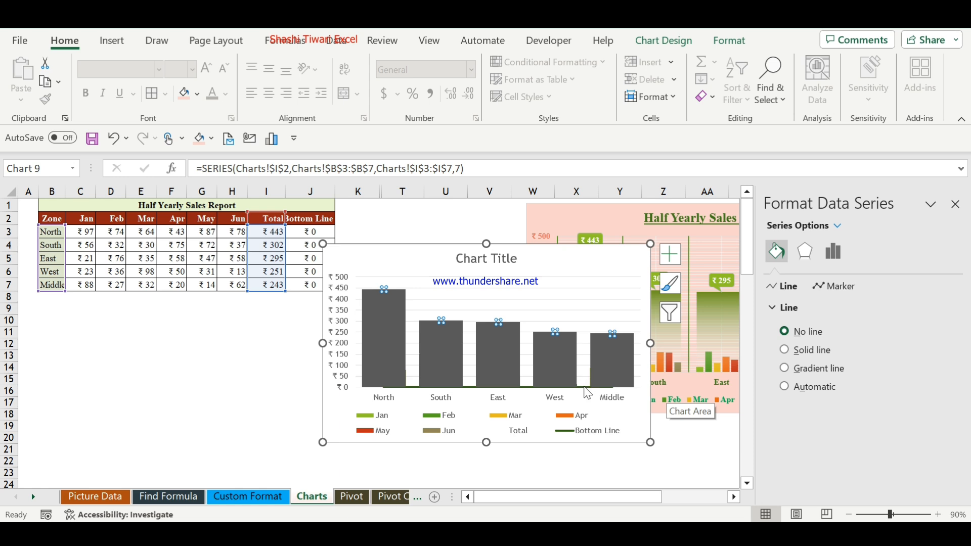
{"action": "left_click", "coordinate": [785, 387]}
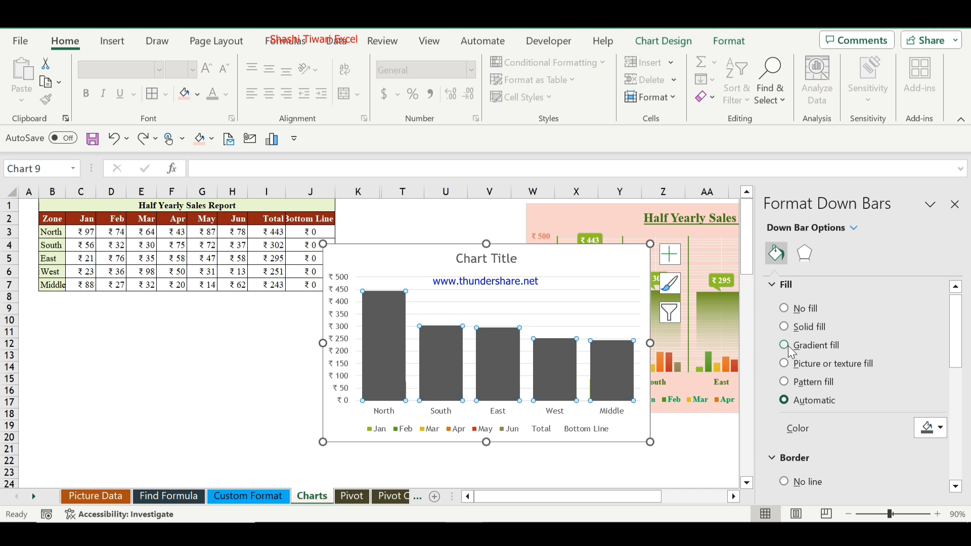
Give the down bars a gradient fill with the last stop at 100% in Orange Accent 4 Lighter 60%.
{"action": "left_click", "coordinate": [784, 345]}
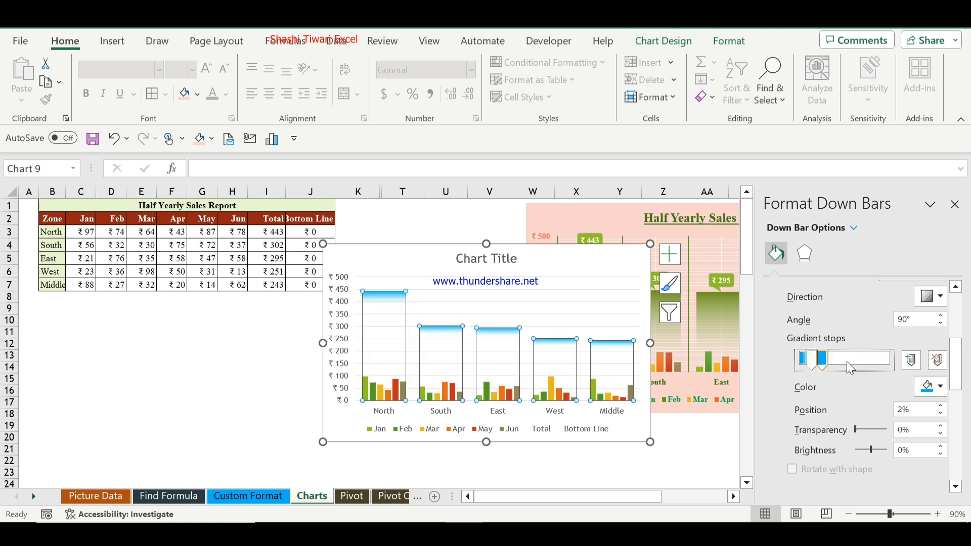
{"action": "left_click_drag", "start_coordinate": [820, 359], "coordinate": [886, 359]}
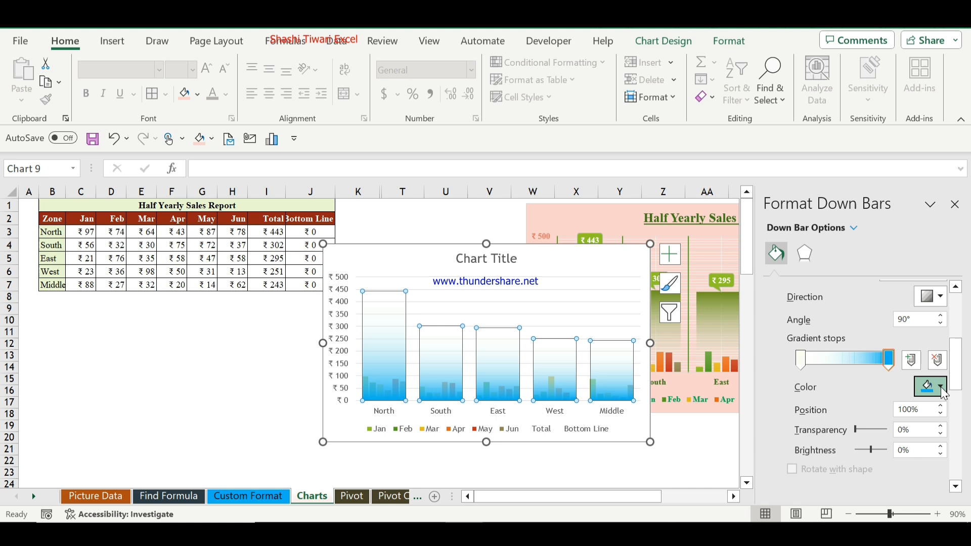
{"action": "left_click", "coordinate": [937, 387]}
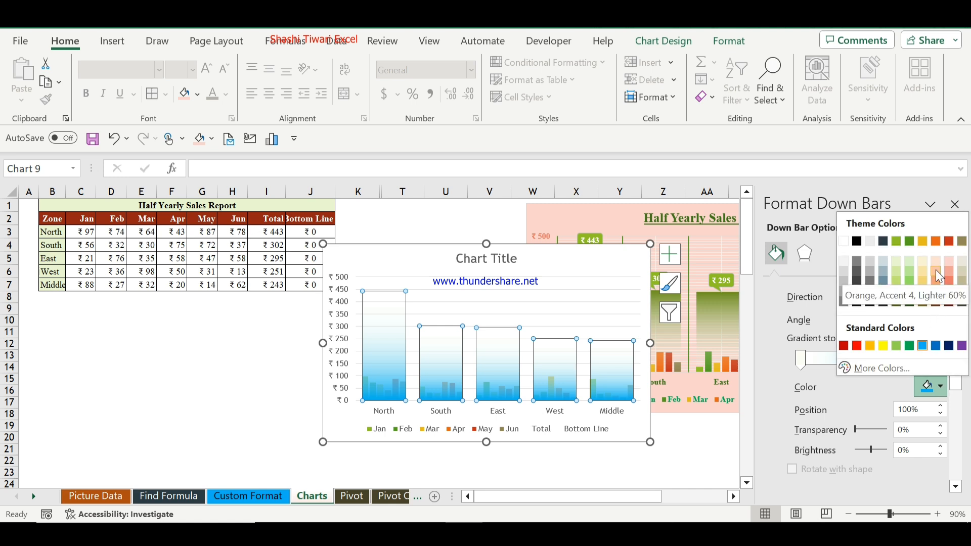
{"action": "left_click", "coordinate": [937, 271]}
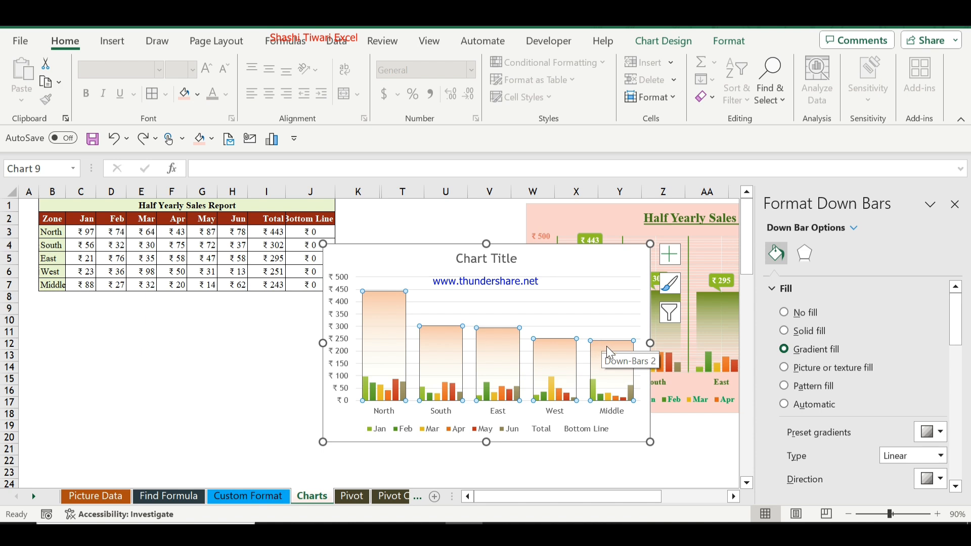
{"action": "left_click", "coordinate": [729, 40]}
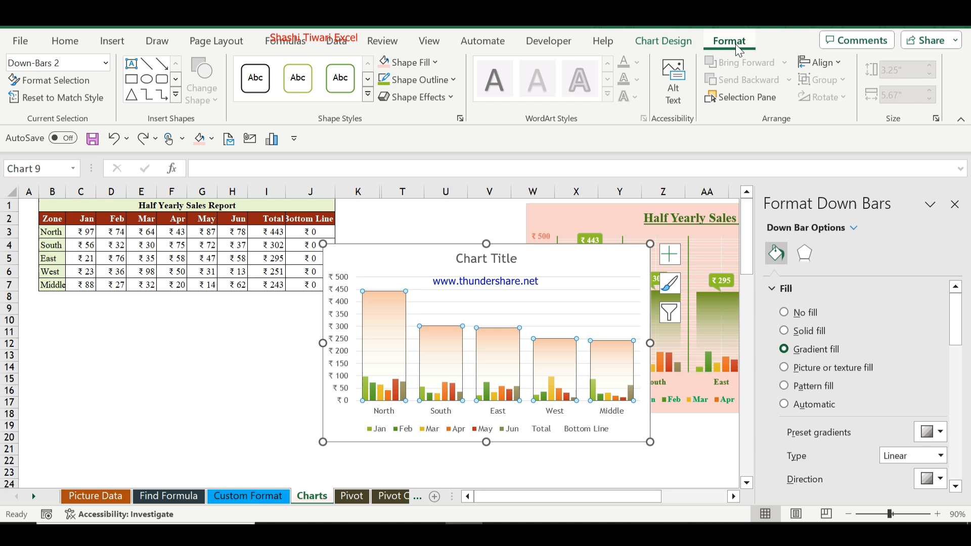
Set the down bars' Shape Outline to No Outline.
{"action": "left_click", "coordinate": [415, 79]}
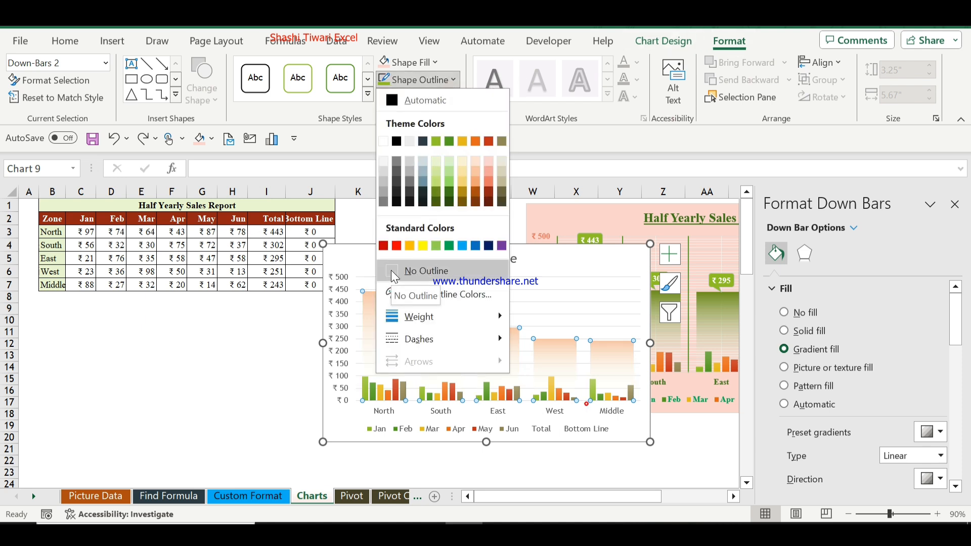
{"action": "left_click", "coordinate": [426, 271]}
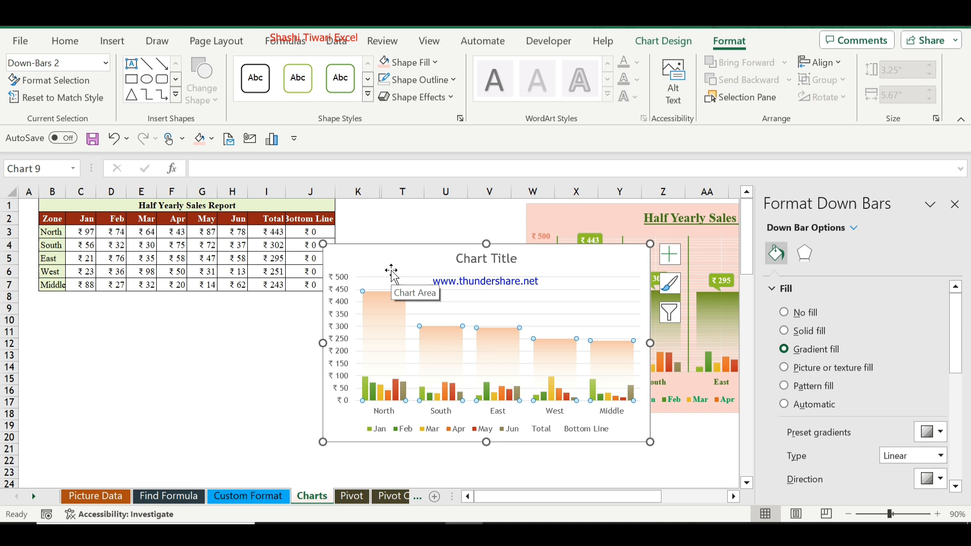
{"action": "mouse_move", "coordinate": [483, 275]}
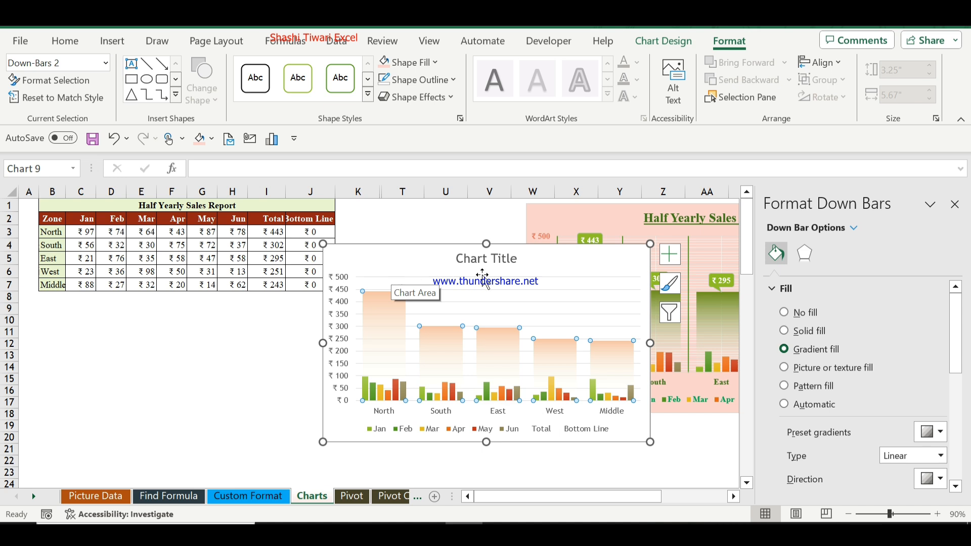
{"action": "mouse_move", "coordinate": [467, 308]}
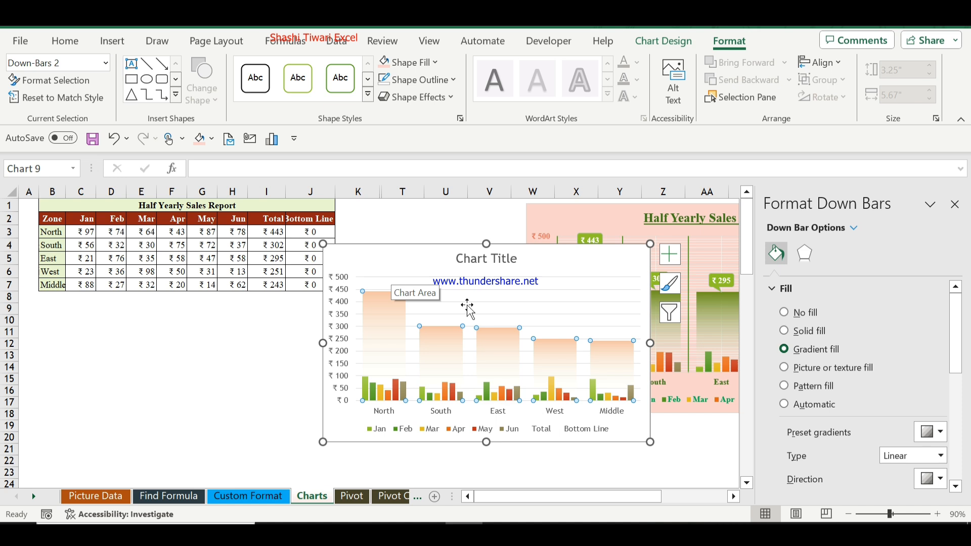
{"action": "mouse_move", "coordinate": [536, 439]}
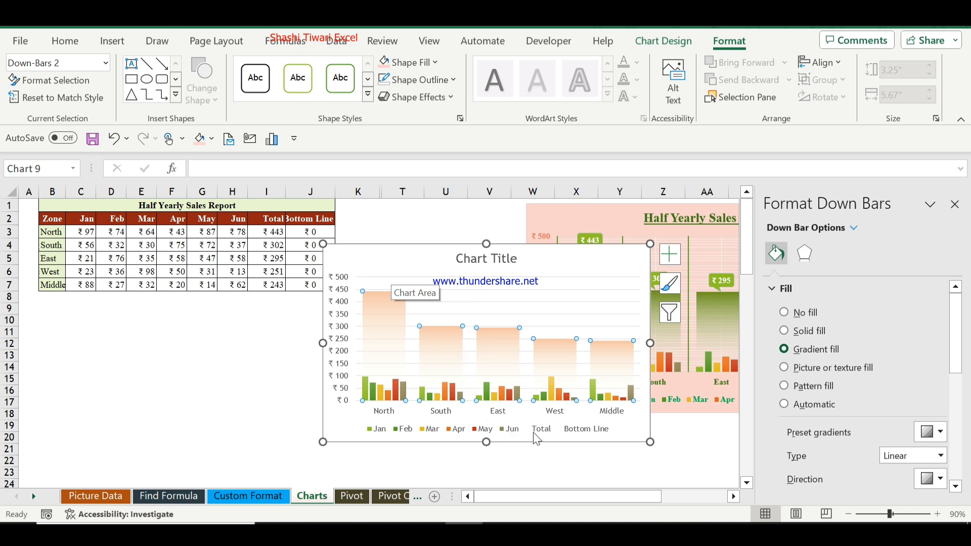
{"action": "mouse_move", "coordinate": [452, 349]}
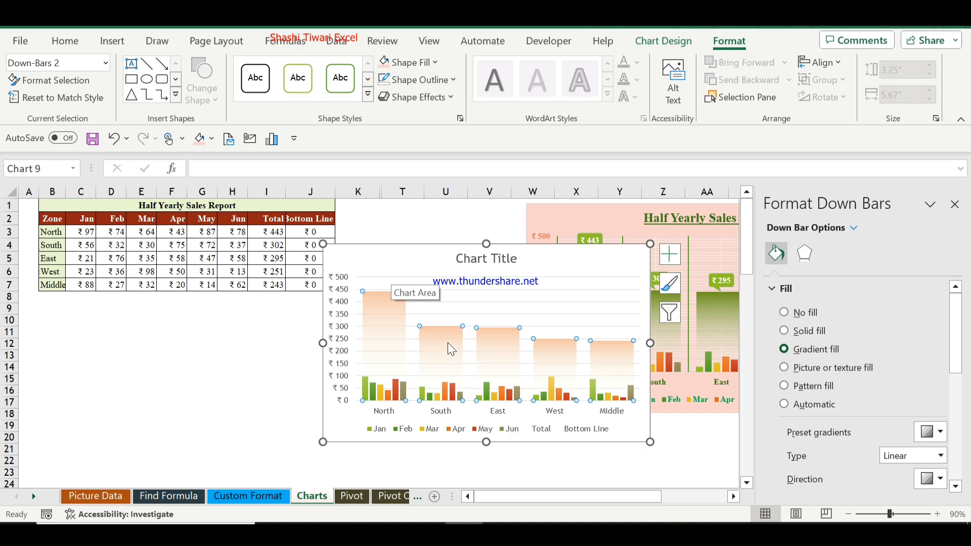
Add data labels to the Total series and set their Label Position to Above.
{"action": "right_click", "coordinate": [449, 347]}
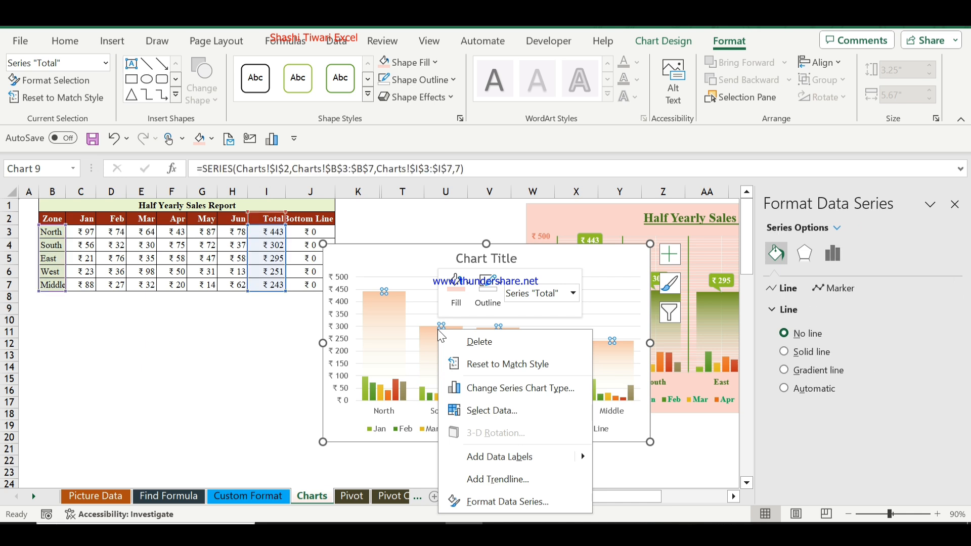
{"action": "mouse_move", "coordinate": [500, 456]}
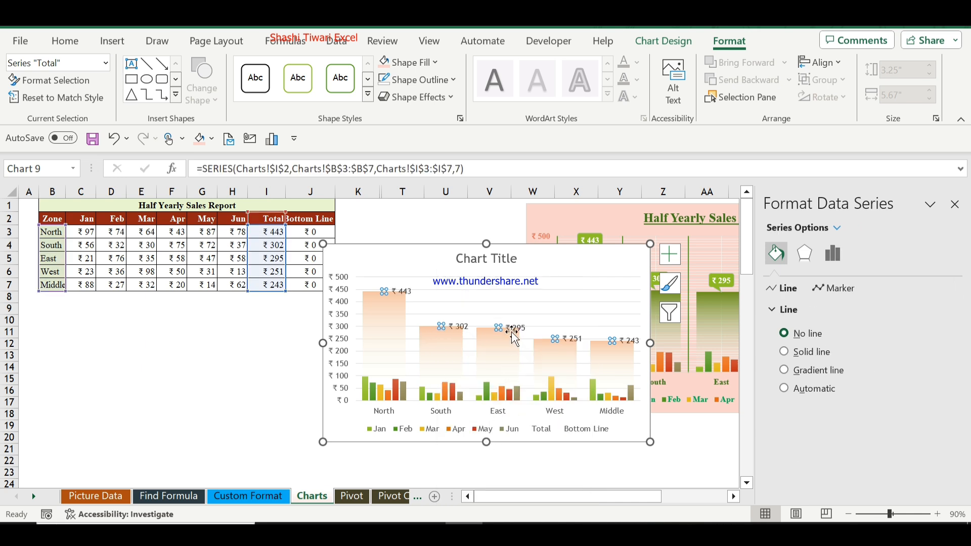
{"action": "left_click", "coordinate": [514, 327]}
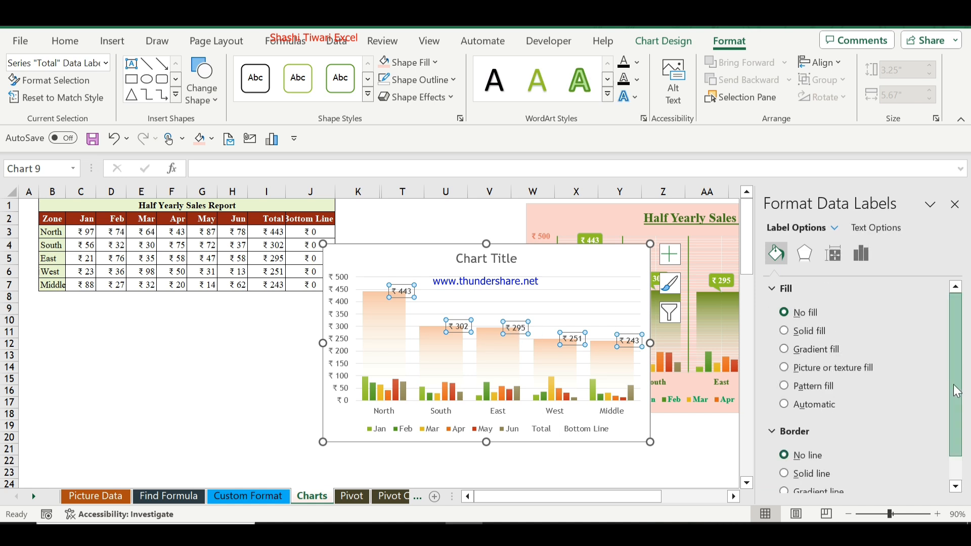
{"action": "scroll", "scroll_direction": "down", "scroll_amount": 3}
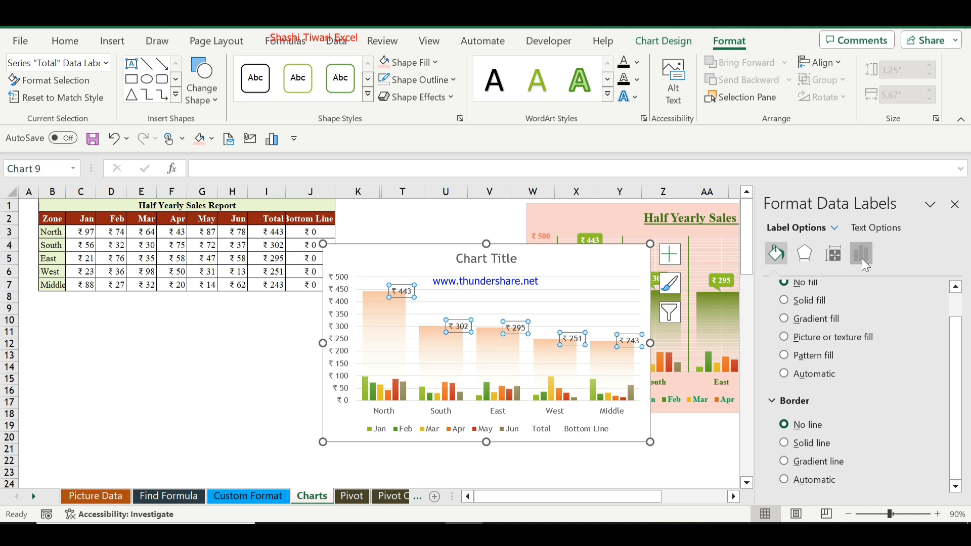
{"action": "left_click", "coordinate": [860, 254]}
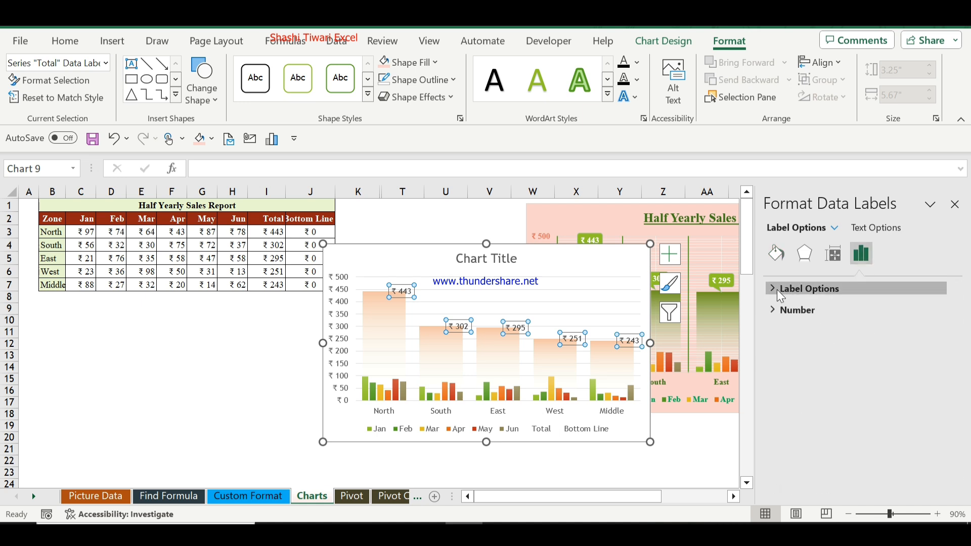
{"action": "left_click", "coordinate": [772, 288]}
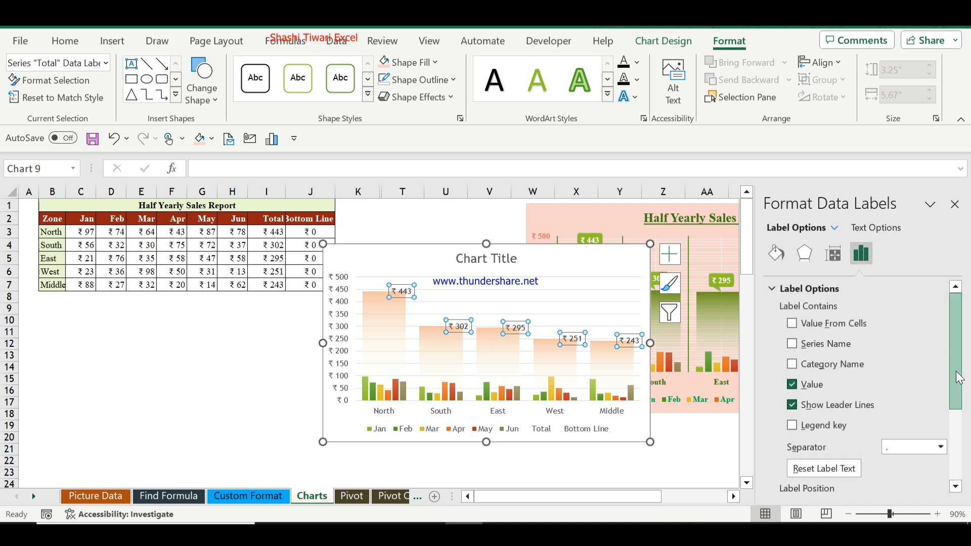
{"action": "scroll", "scroll_direction": "down", "scroll_amount": 3}
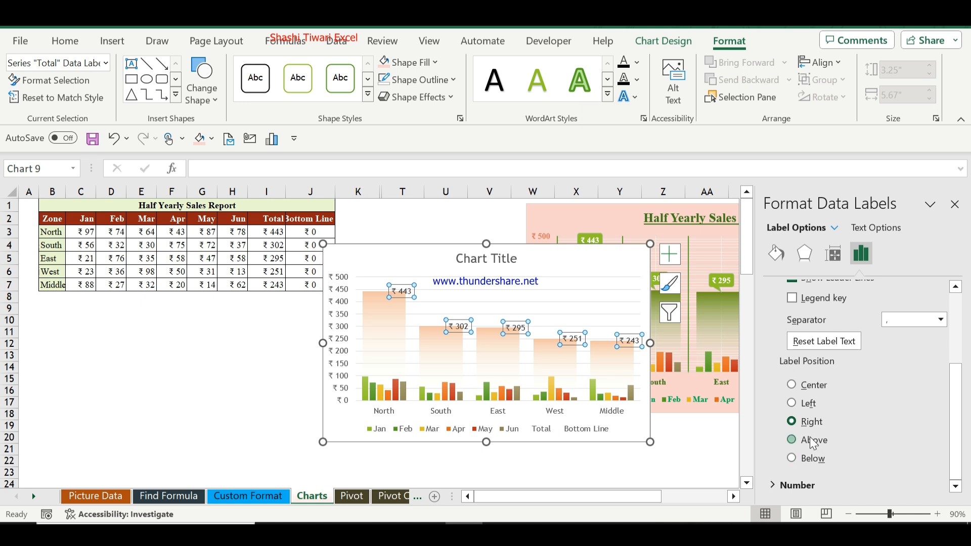
{"action": "left_click", "coordinate": [792, 440]}
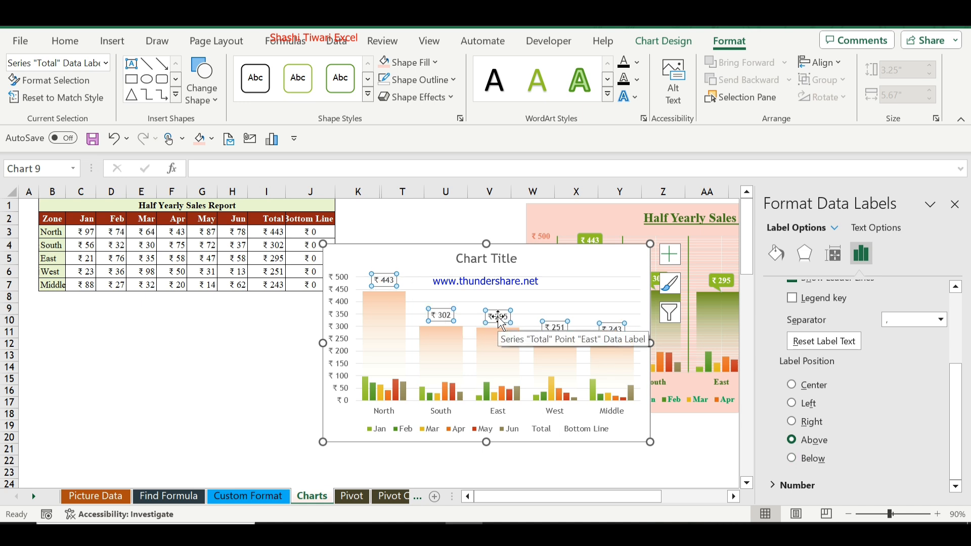
Change the Total data label shapes to callouts pointing at their bars.
{"action": "right_click", "coordinate": [498, 317]}
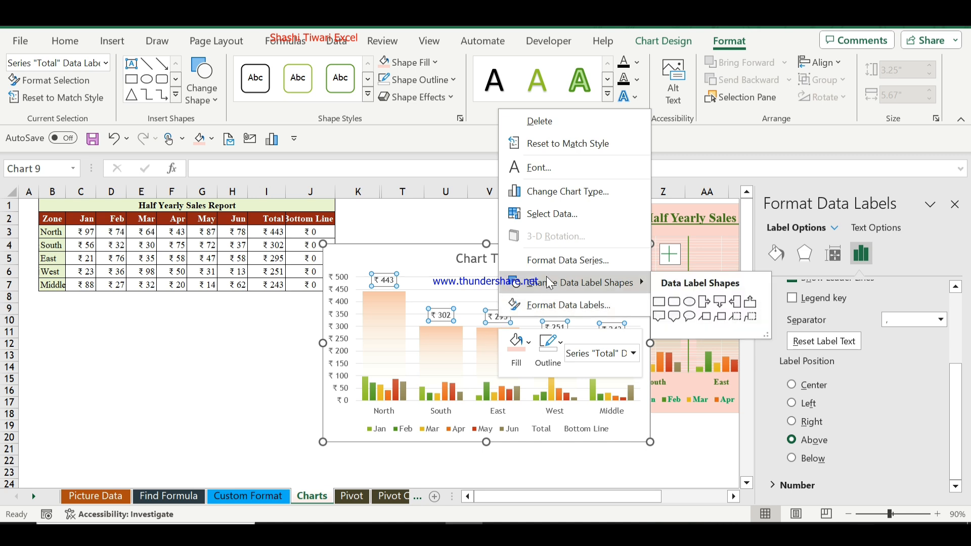
{"action": "mouse_move", "coordinate": [675, 319]}
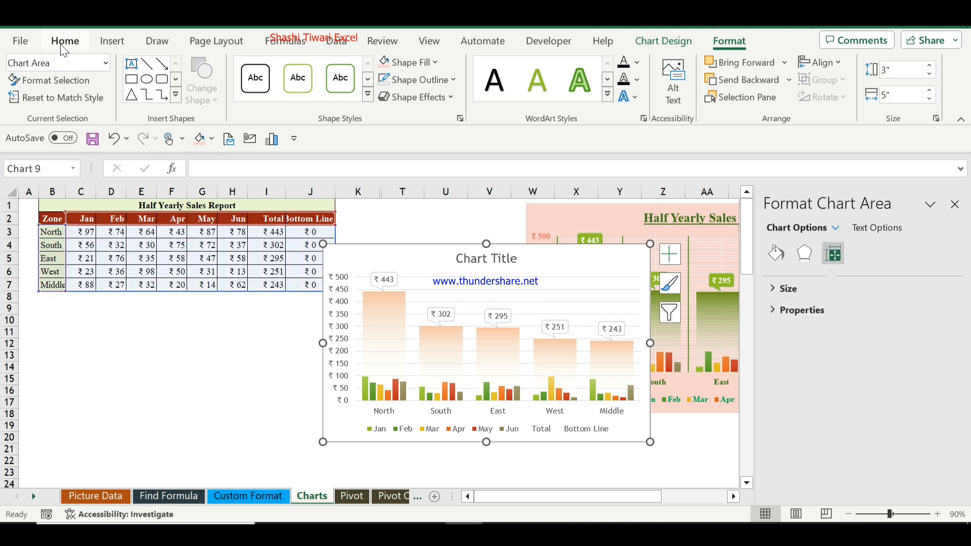
{"action": "left_click", "coordinate": [64, 40]}
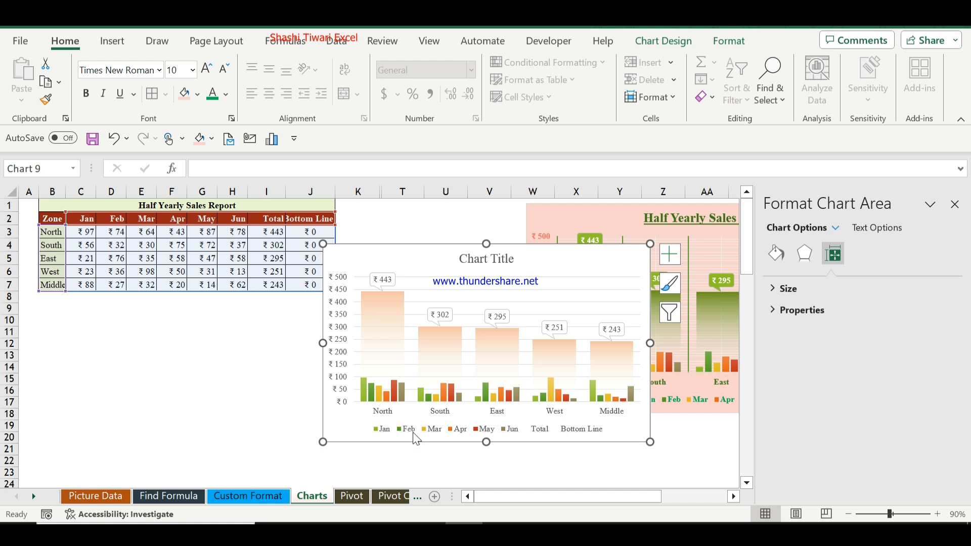
Delete the Total and Bottom Line entries so the legend lists only Jan through Jun.
{"action": "left_click", "coordinate": [412, 429]}
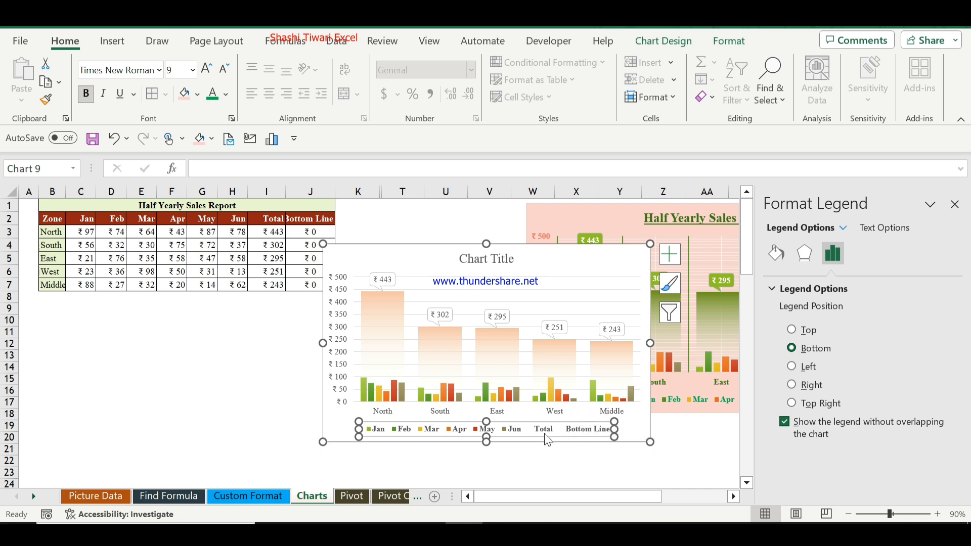
{"action": "left_click", "coordinate": [543, 429]}
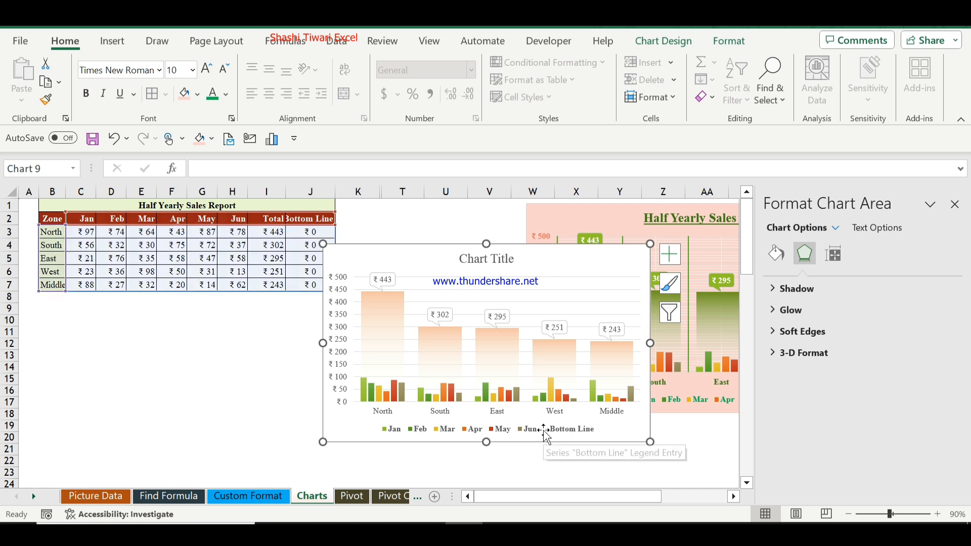
{"action": "left_click", "coordinate": [545, 429]}
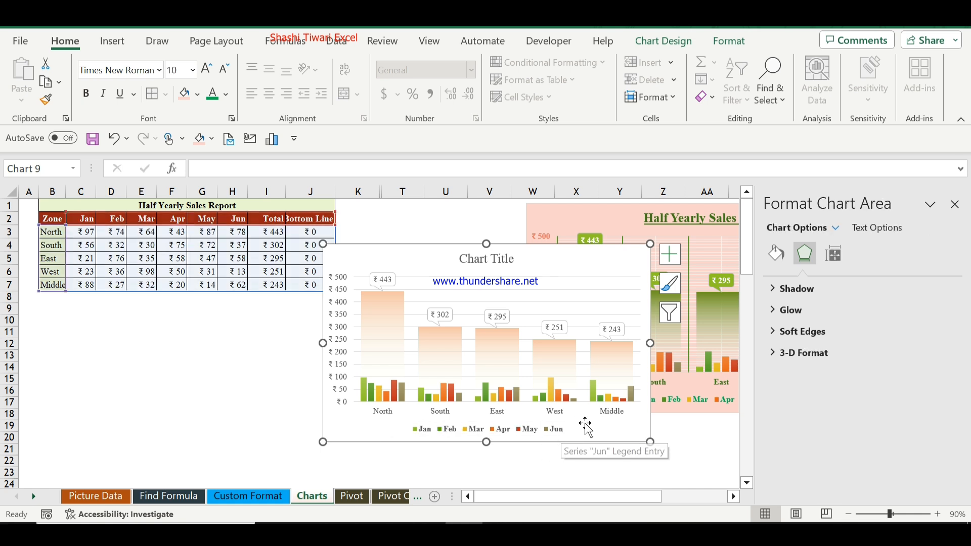
{"action": "mouse_move", "coordinate": [520, 319]}
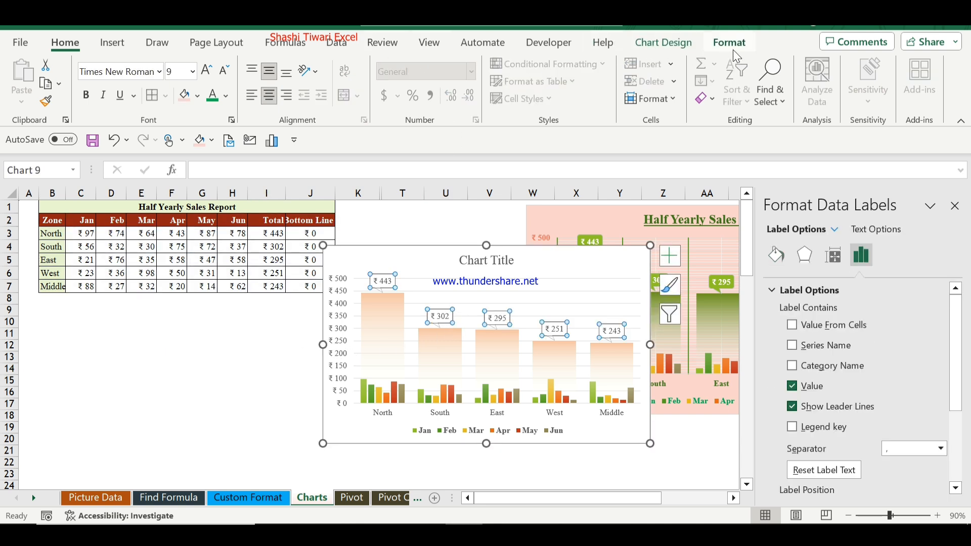
Fill the Total callout labels light orange and select the zone names on the horizontal axis.
{"action": "left_click", "coordinate": [729, 42]}
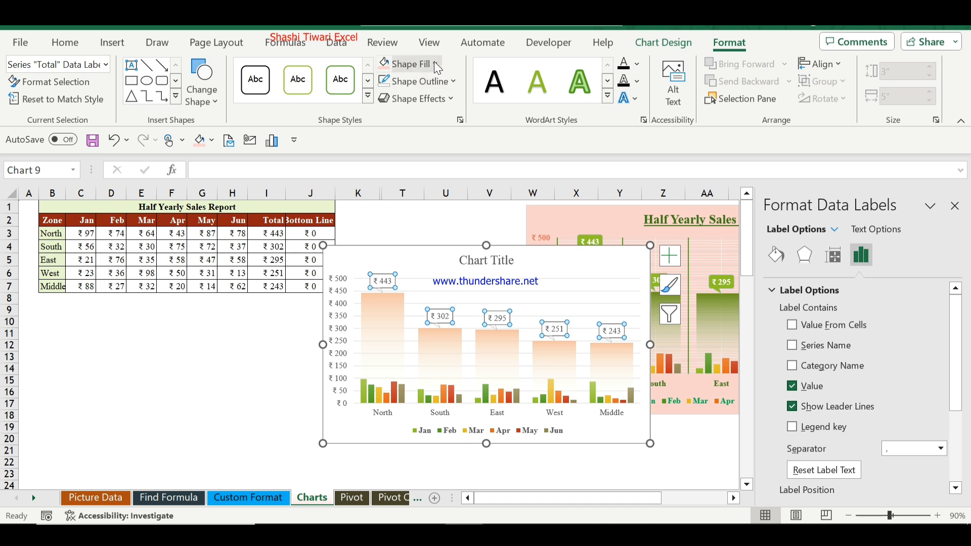
{"action": "left_click", "coordinate": [408, 62]}
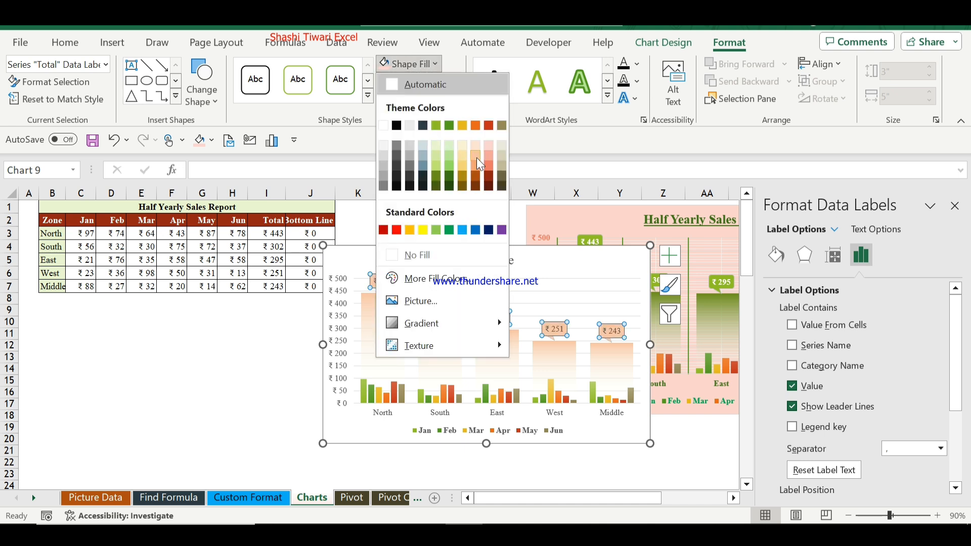
{"action": "mouse_move", "coordinate": [476, 147]}
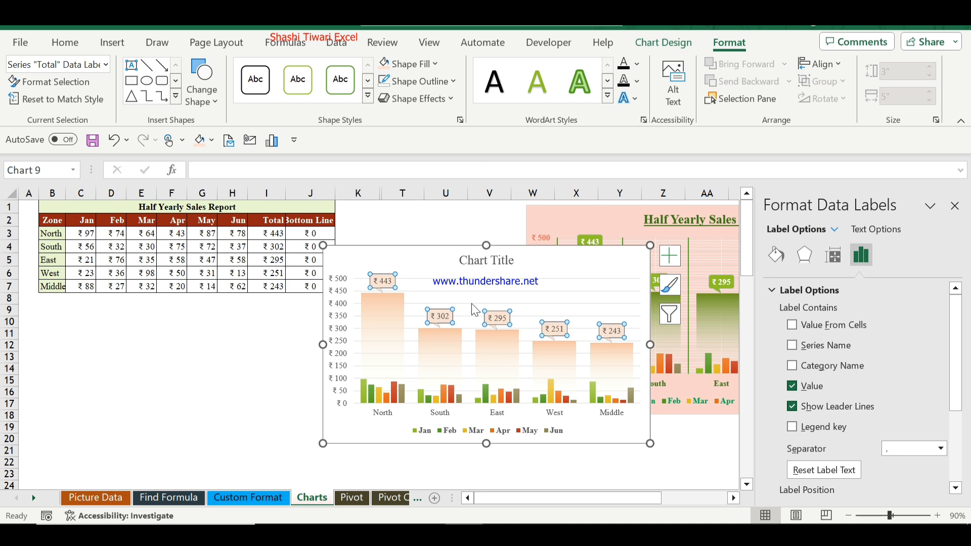
{"action": "mouse_move", "coordinate": [462, 323]}
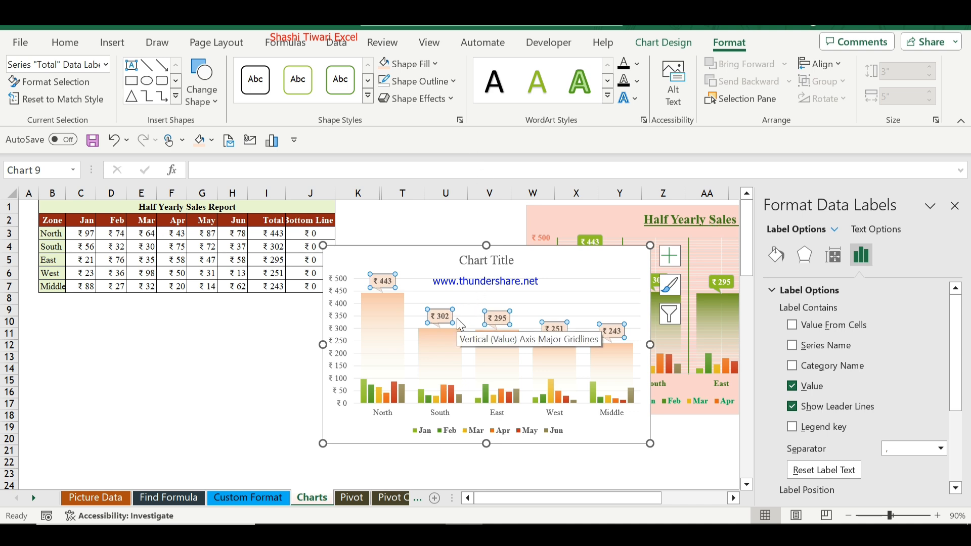
{"action": "mouse_move", "coordinate": [438, 416]}
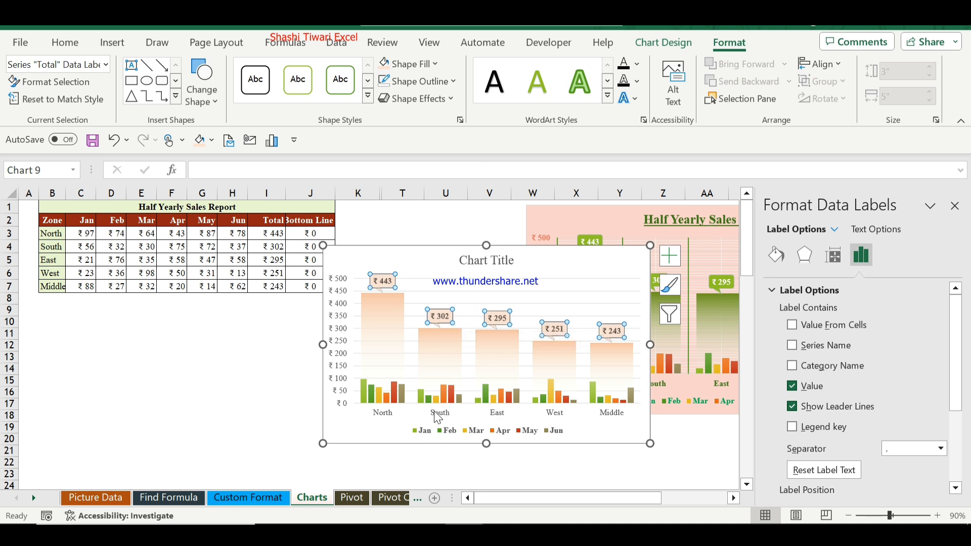
{"action": "left_click", "coordinate": [434, 412]}
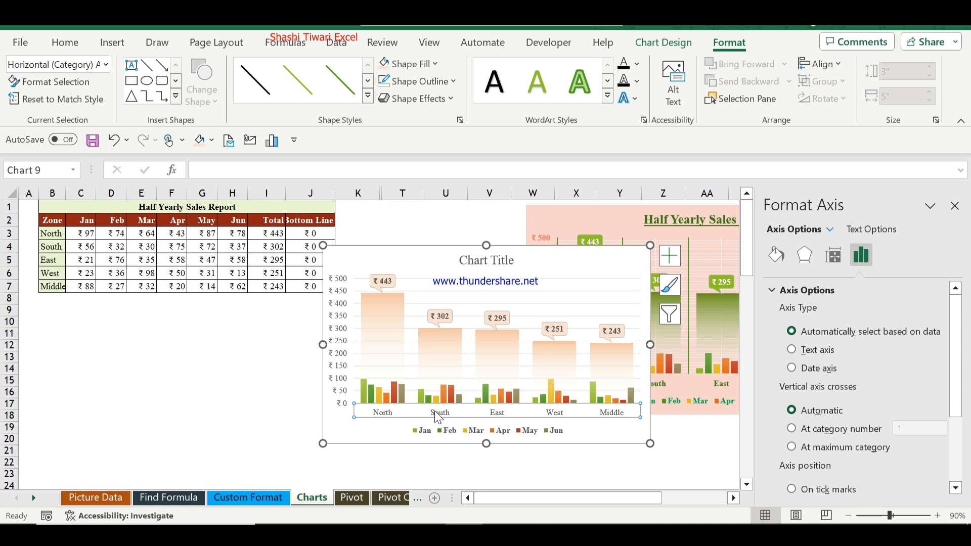
{"action": "mouse_move", "coordinate": [621, 267]}
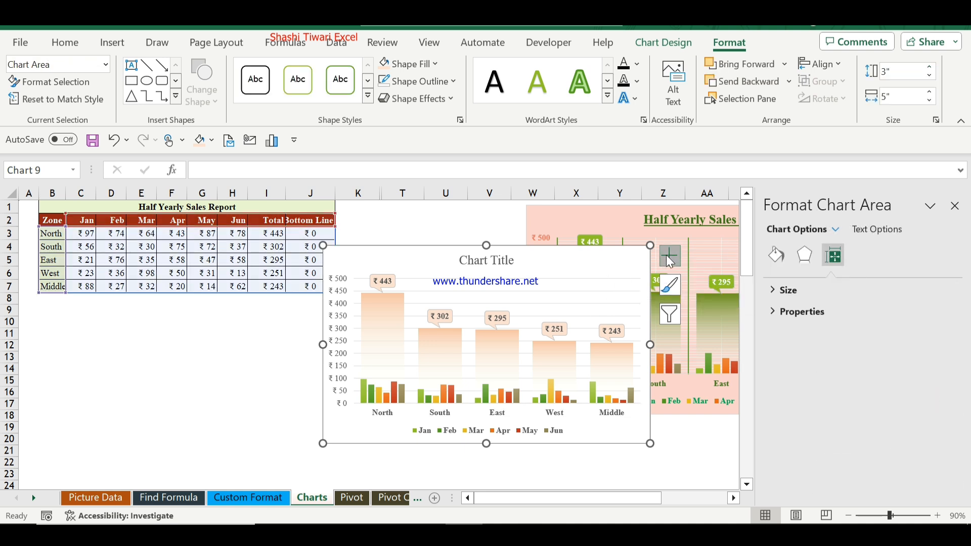
Turn on Primary Major Vertical and minor gridlines via the Chart Elements list.
{"action": "left_click", "coordinate": [669, 256]}
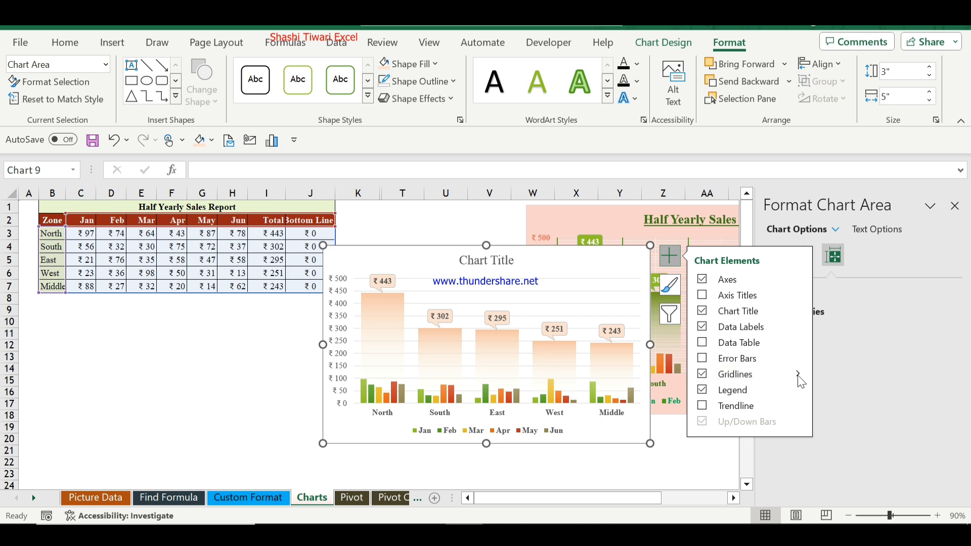
{"action": "left_click", "coordinate": [798, 374]}
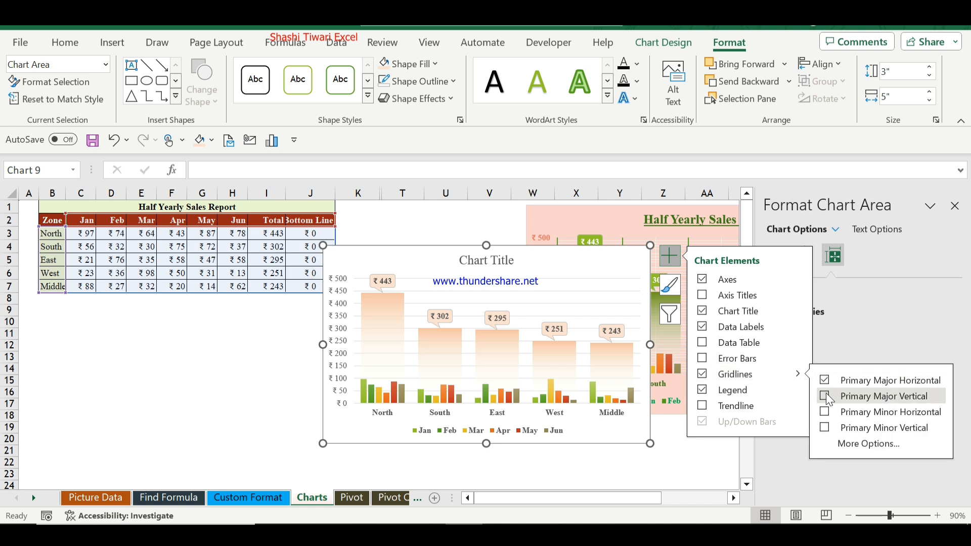
{"action": "left_click", "coordinate": [825, 396]}
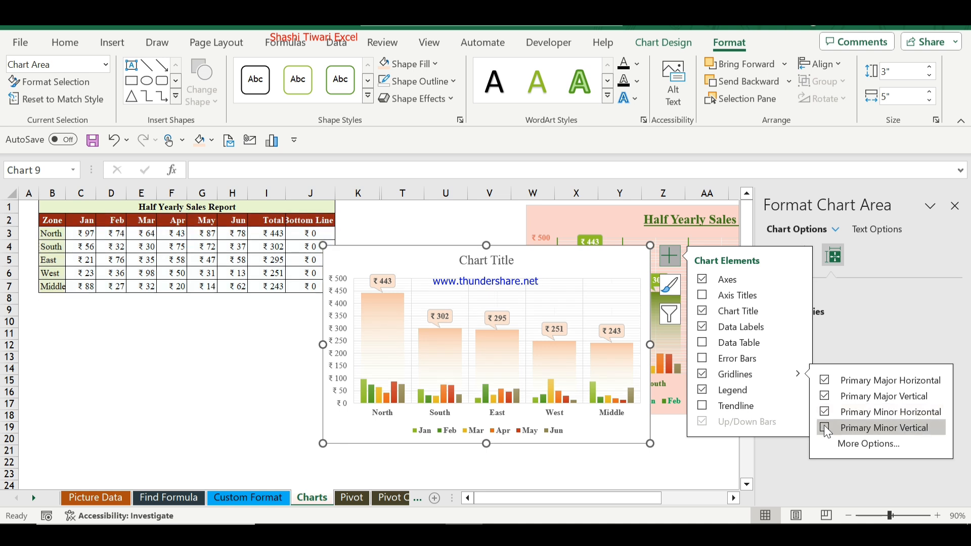
{"action": "left_click", "coordinate": [827, 427]}
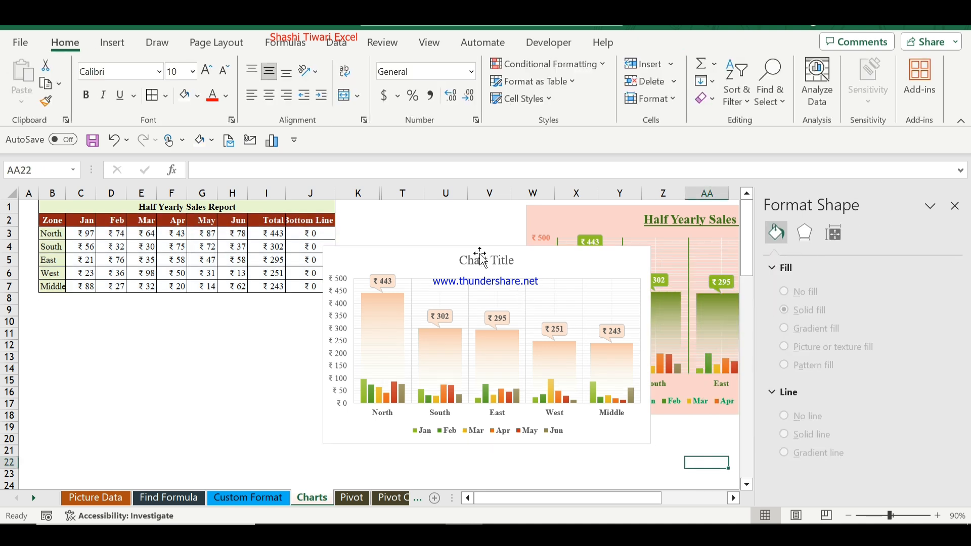
Link the chart title to =Charts!$B$1 and colour the value axis numbers red.
{"action": "left_click", "coordinate": [486, 260]}
{"action": "type", "text": "=Charts!$B$1"}
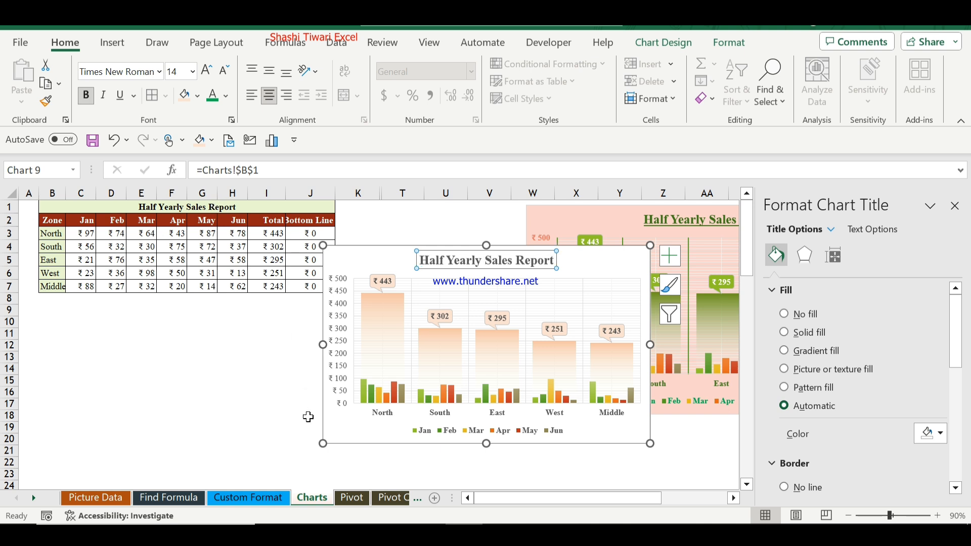
{"action": "left_click", "coordinate": [339, 341]}
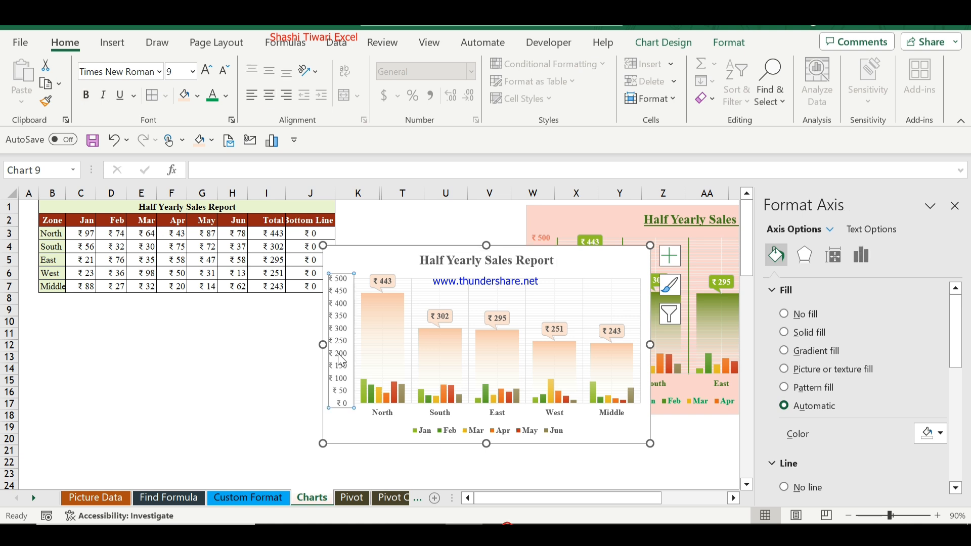
{"action": "mouse_move", "coordinate": [347, 313]}
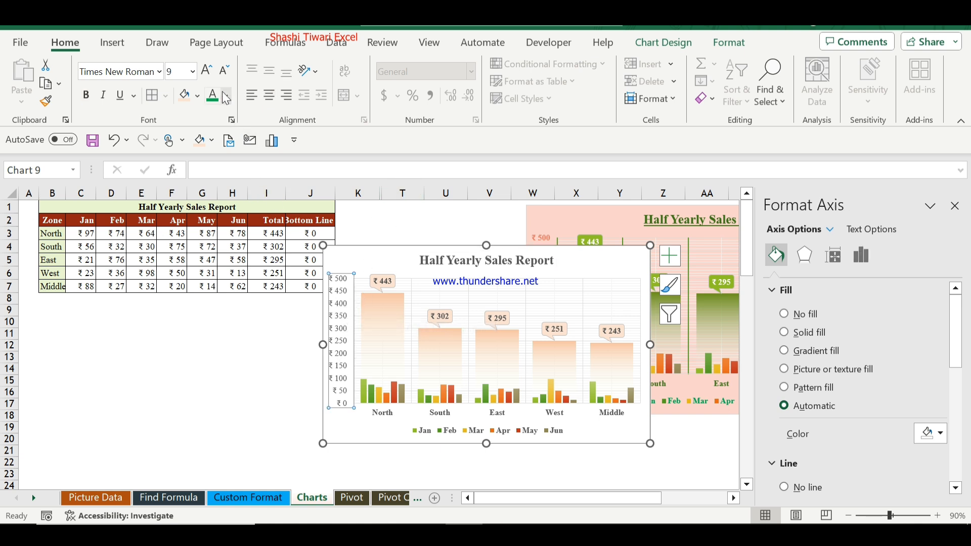
{"action": "left_click", "coordinate": [226, 99]}
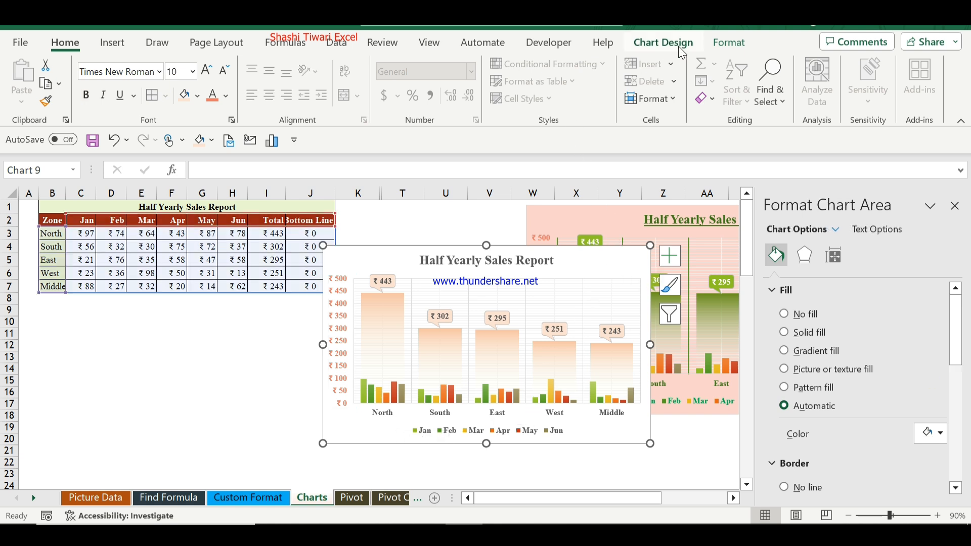
Fill the chart area with a light cream theme colour via Shape Fill.
{"action": "left_click", "coordinate": [730, 43]}
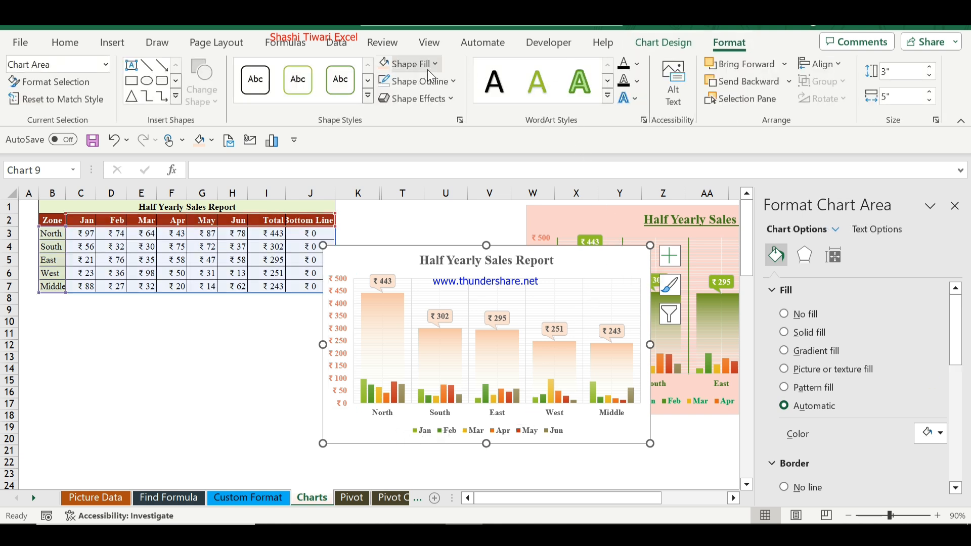
{"action": "left_click", "coordinate": [410, 63]}
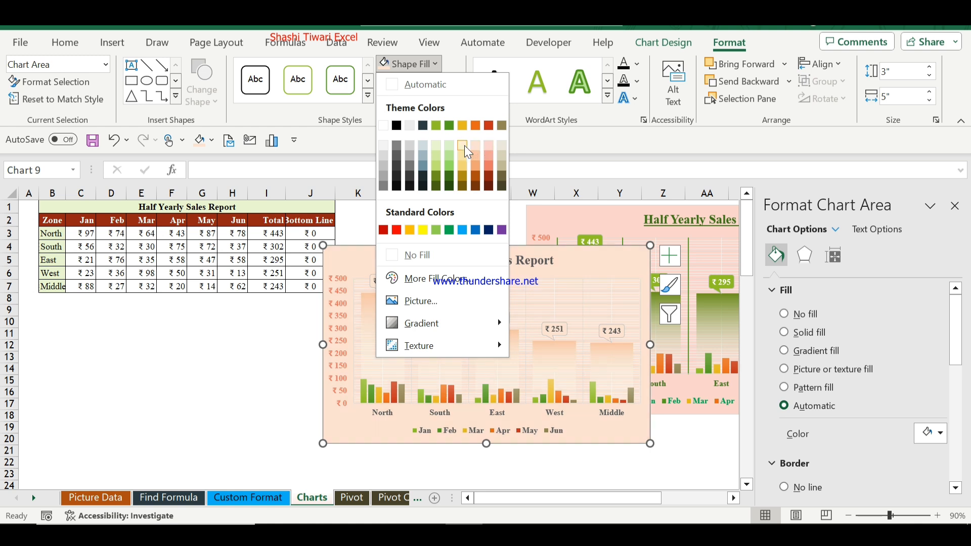
{"action": "mouse_move", "coordinate": [489, 148]}
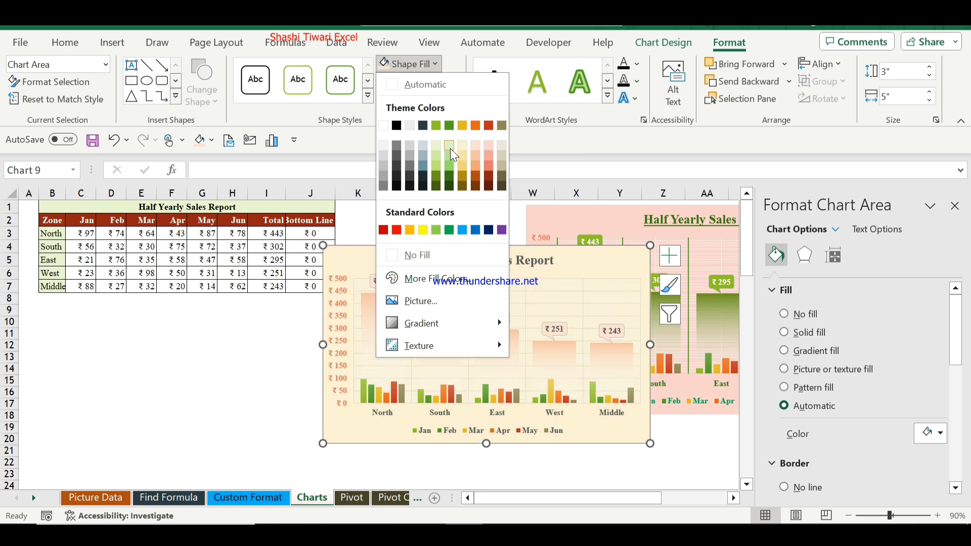
{"action": "mouse_move", "coordinate": [449, 147]}
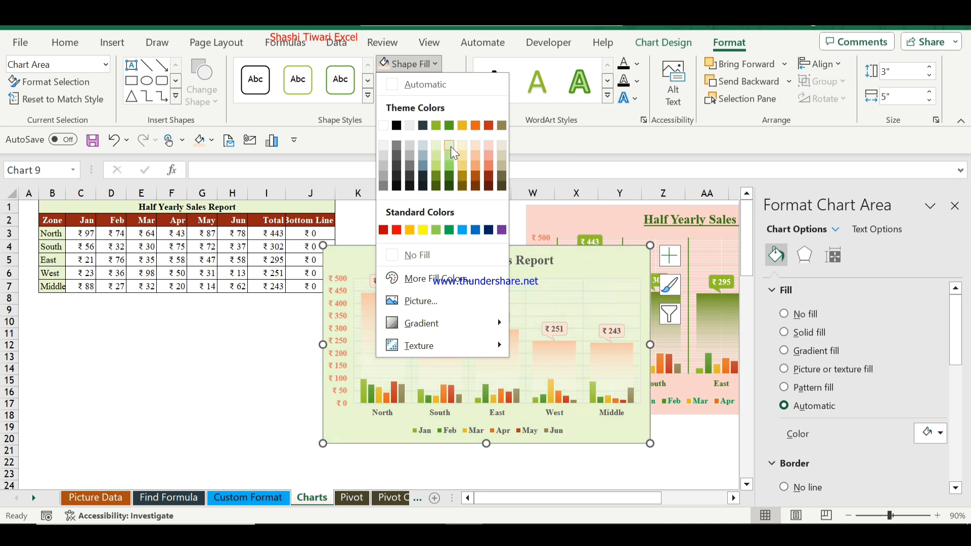
{"action": "left_click", "coordinate": [451, 147]}
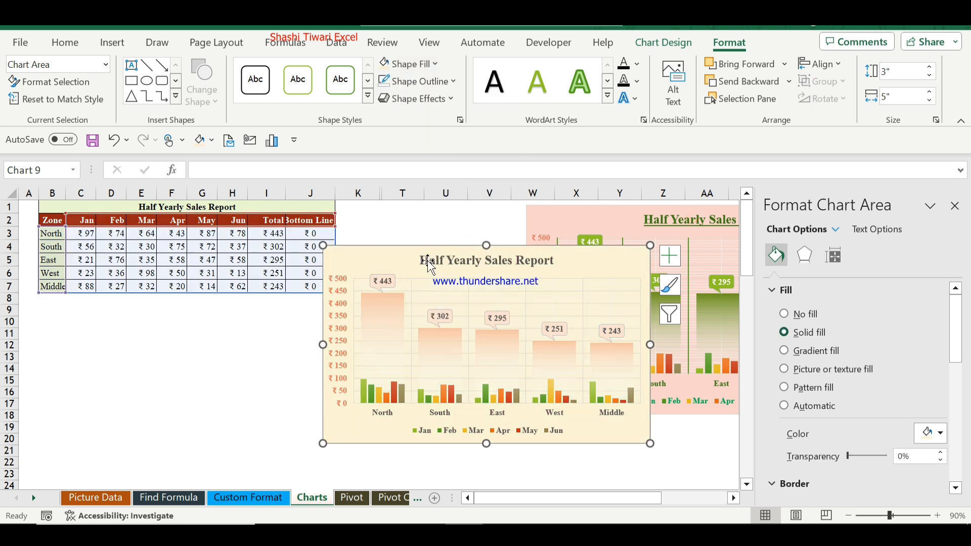
{"action": "mouse_move", "coordinate": [399, 260]}
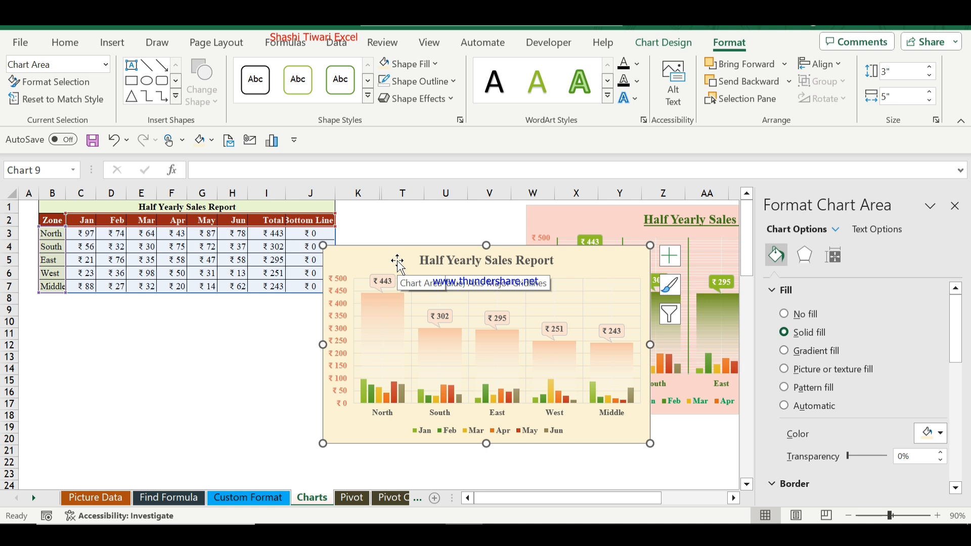
{"action": "mouse_move", "coordinate": [416, 309]}
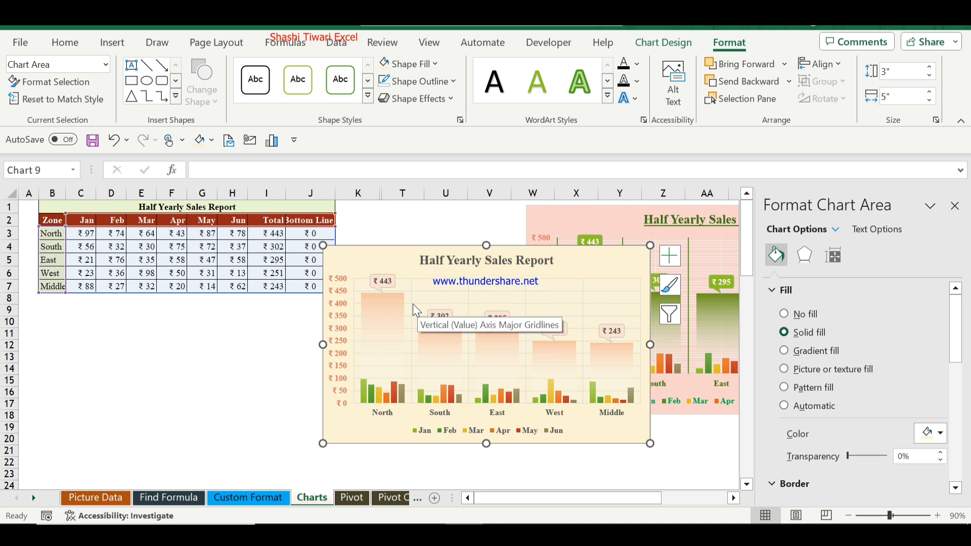
{"action": "mouse_move", "coordinate": [415, 306]}
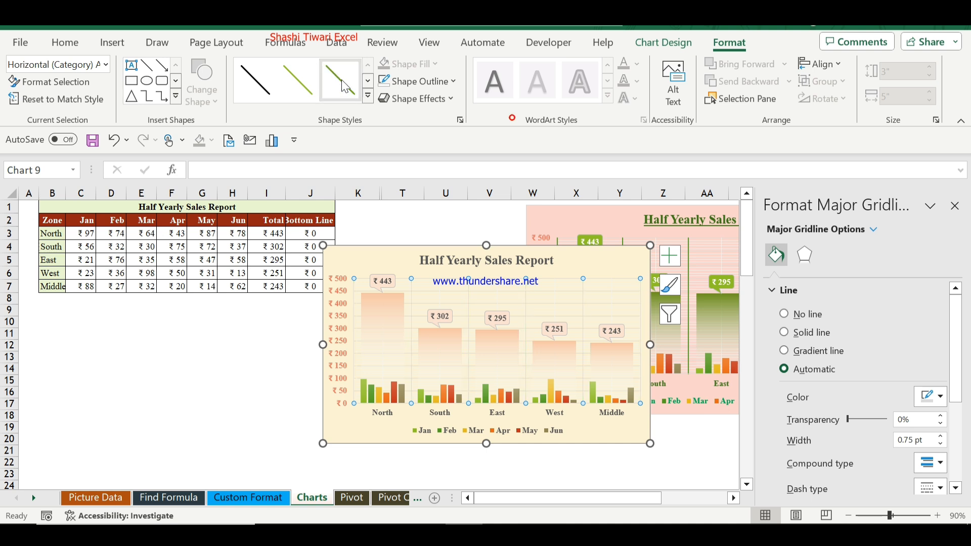
Apply the solid green 1 pt line style to the vertical major gridlines between zones.
{"action": "left_click", "coordinate": [784, 332]}
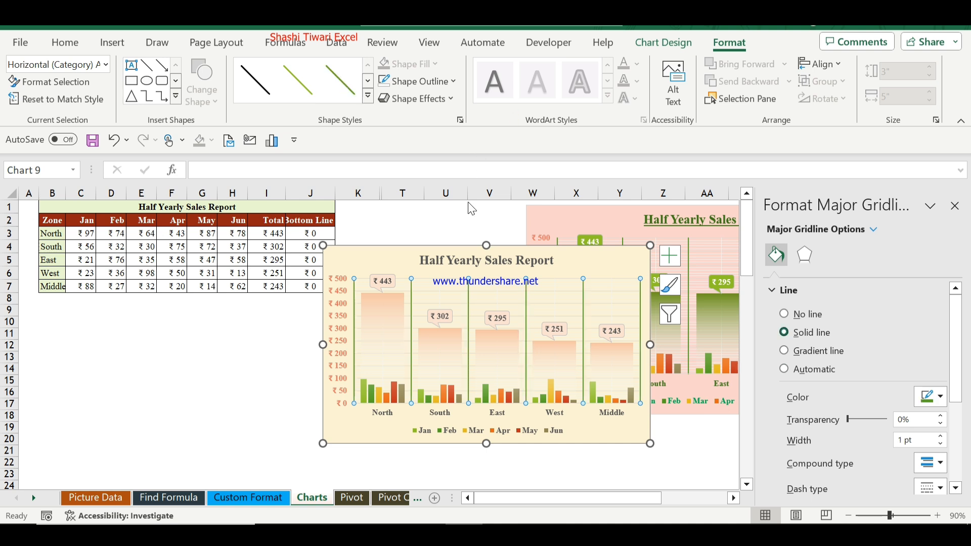
{"action": "mouse_move", "coordinate": [415, 321]}
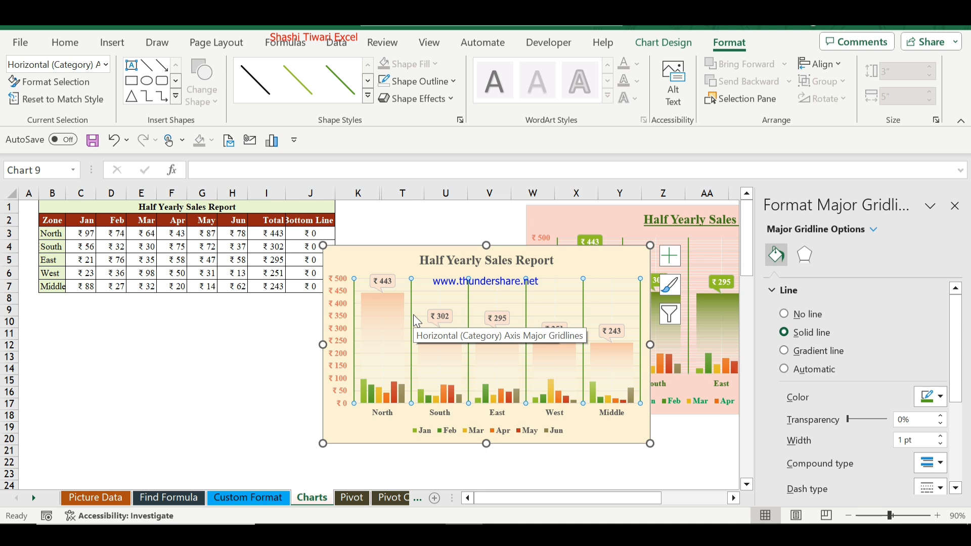
{"action": "mouse_move", "coordinate": [423, 375]}
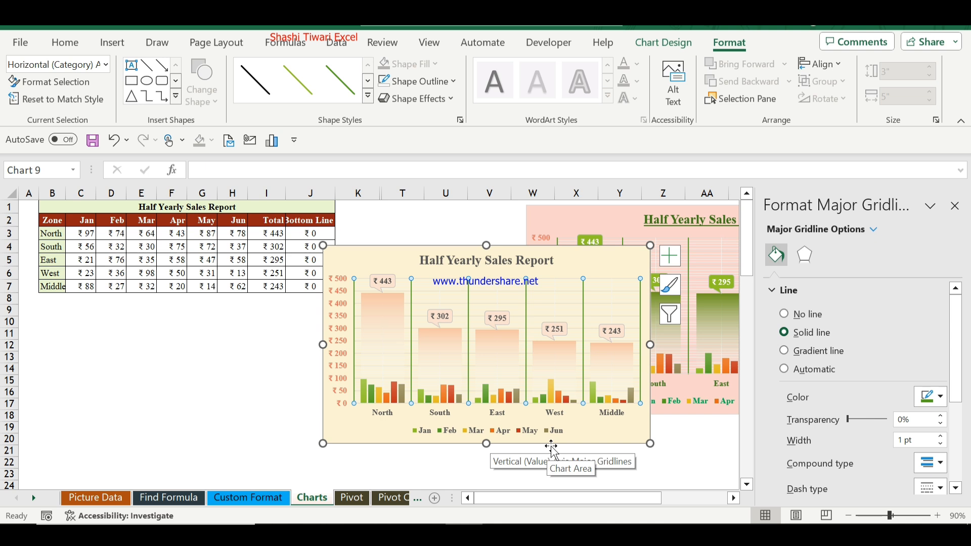
{"action": "mouse_move", "coordinate": [548, 449]}
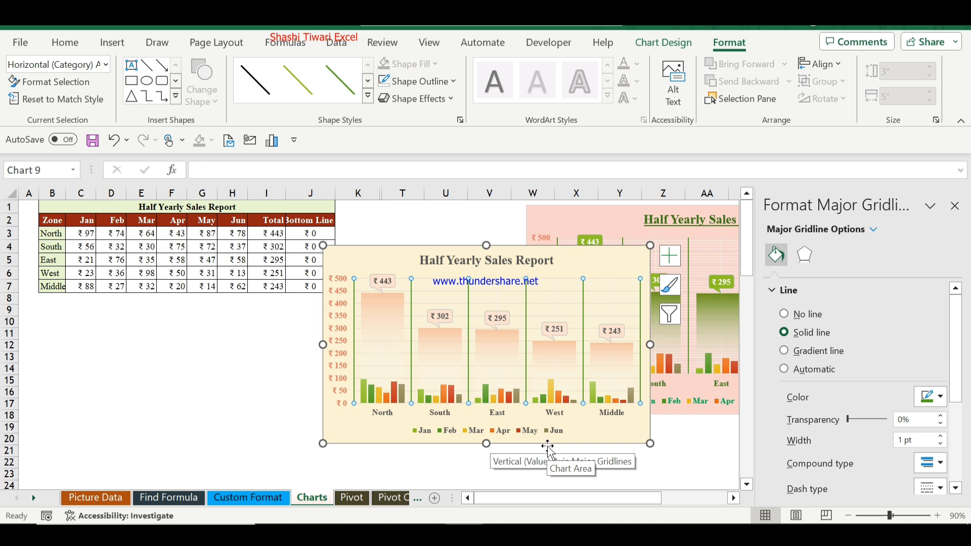
{"action": "mouse_move", "coordinate": [396, 254]}
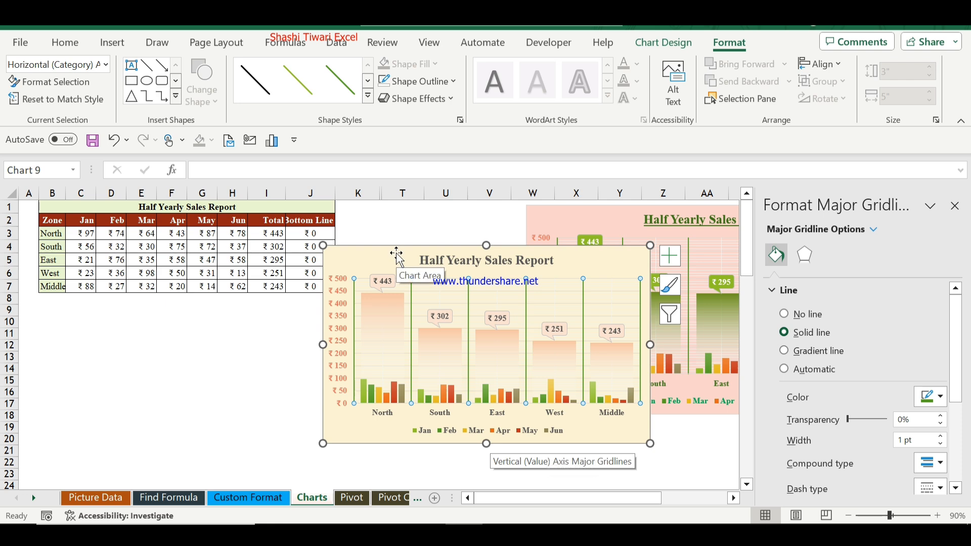